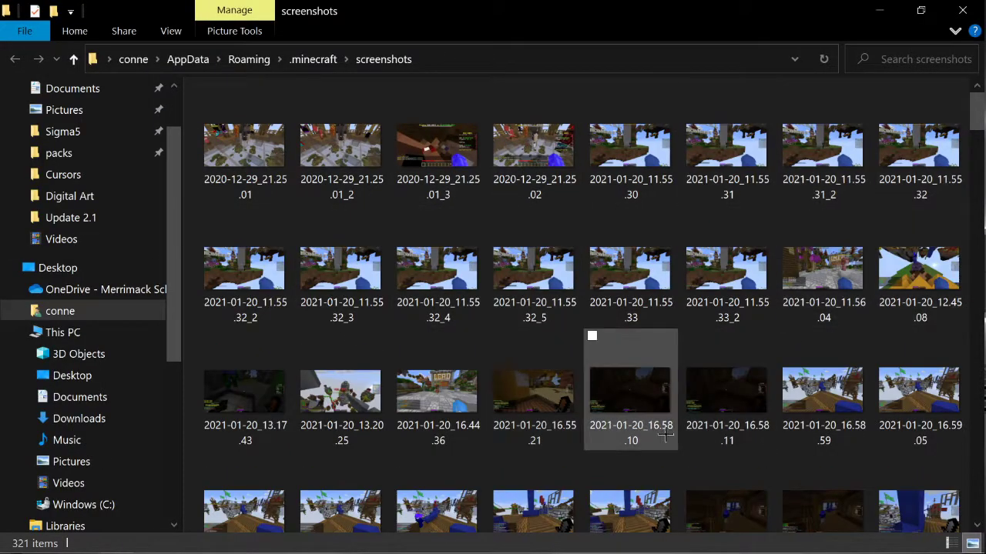
- Locate and open the screenshot 2021-10-04_18.47.16 from the .minecraft screenshots folder
scroll(down, 3)
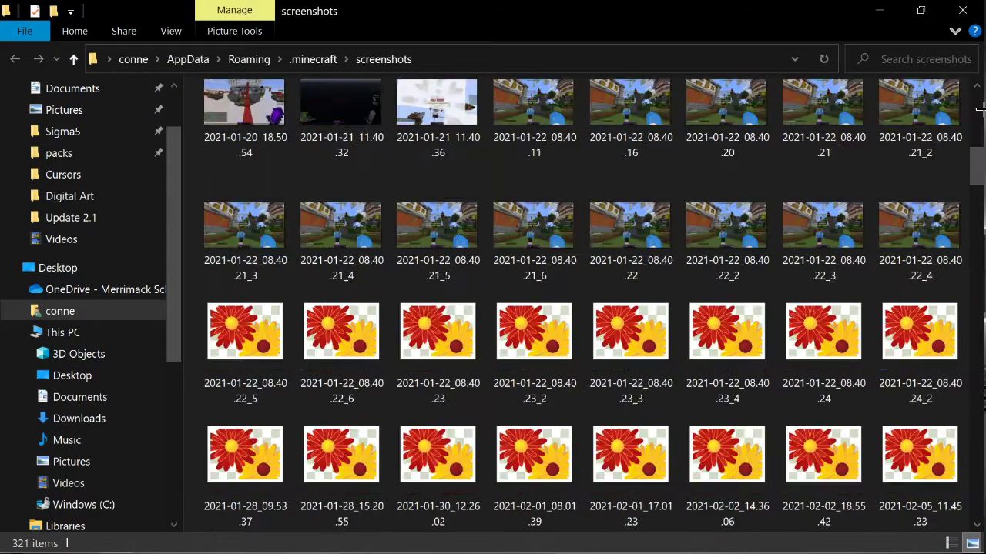
scroll(down, 3)
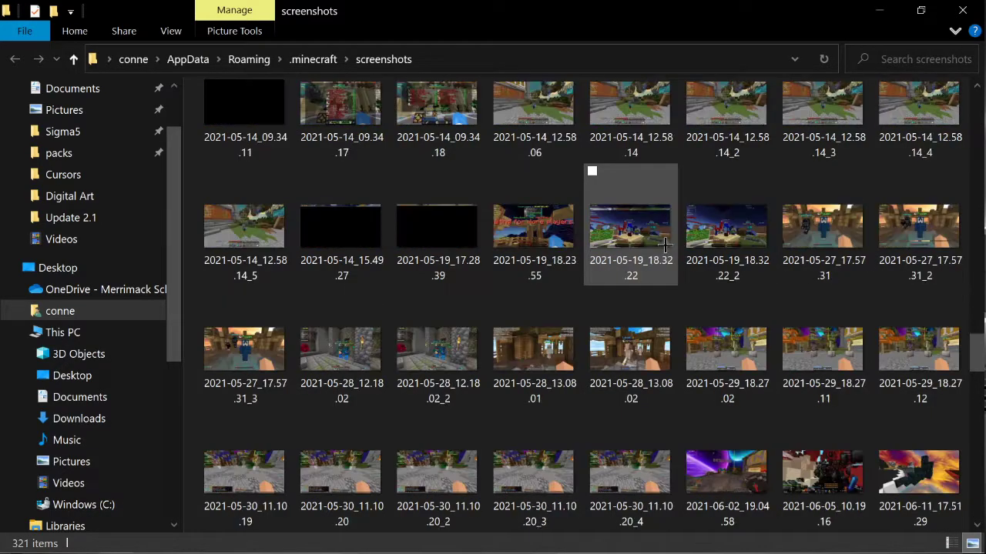
scroll(down, 3)
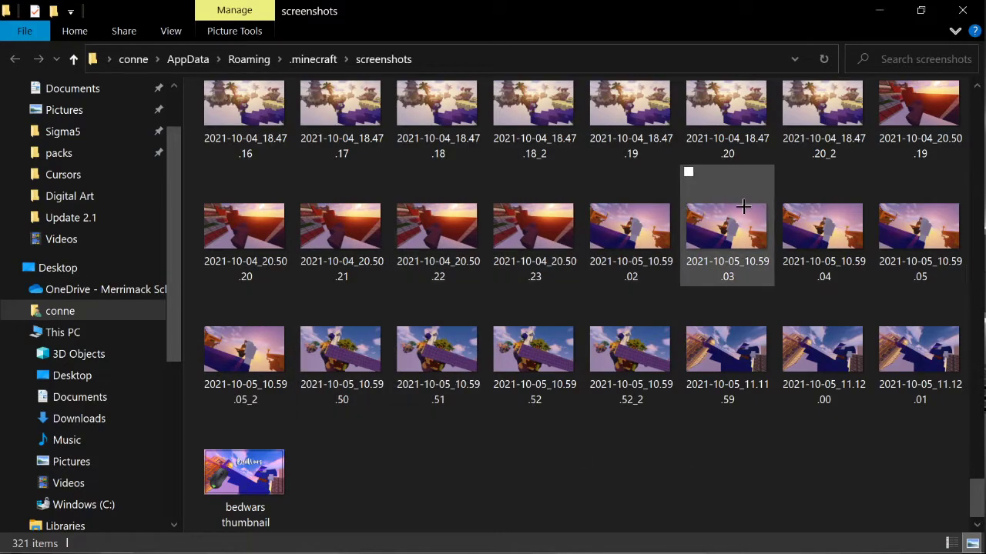
scroll(up, 3)
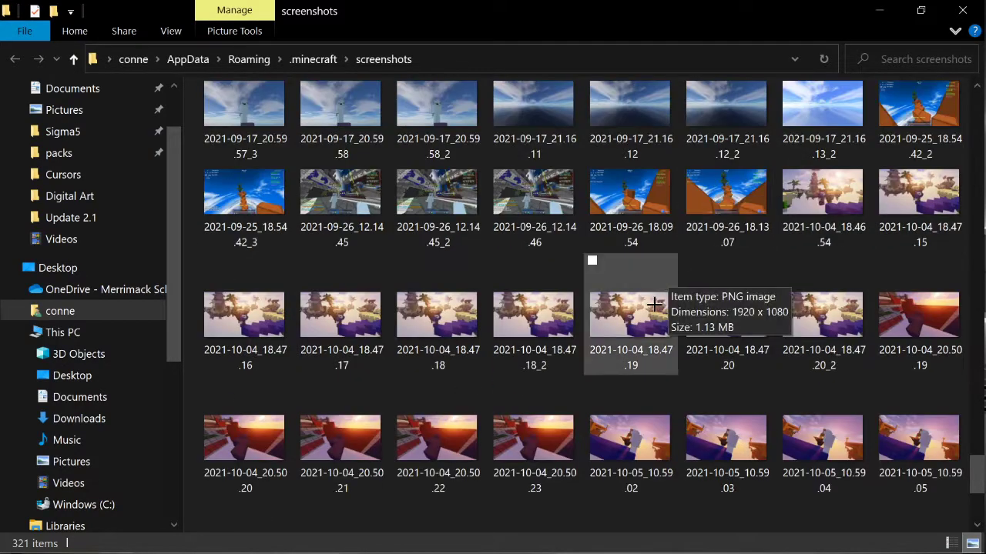
mouse_move(245, 314)
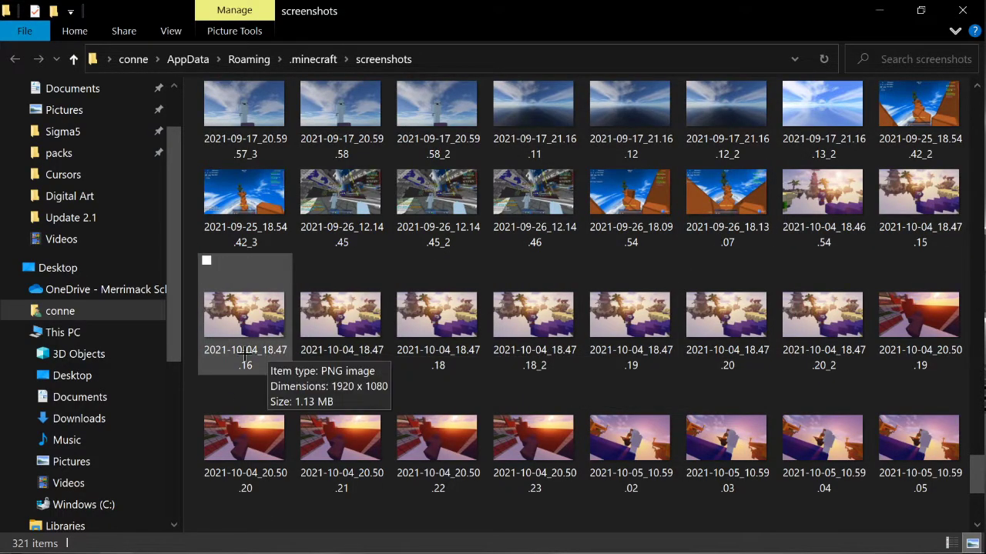
click(245, 315)
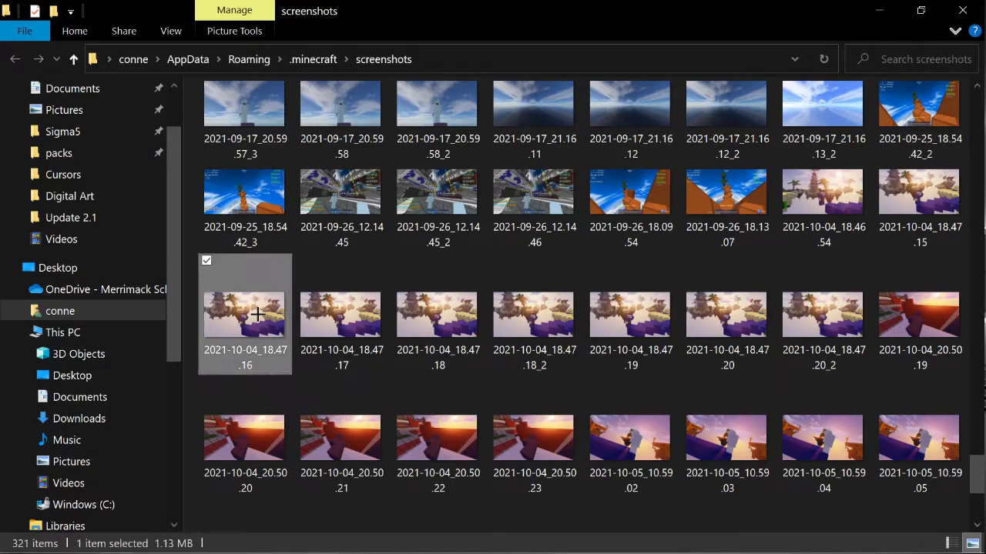
double_click(244, 314)
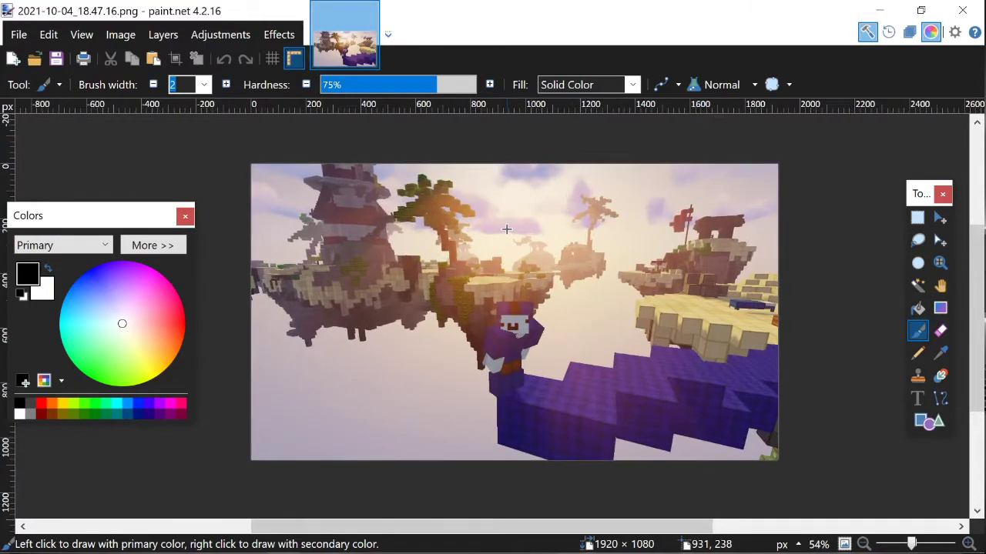
mouse_move(502, 178)
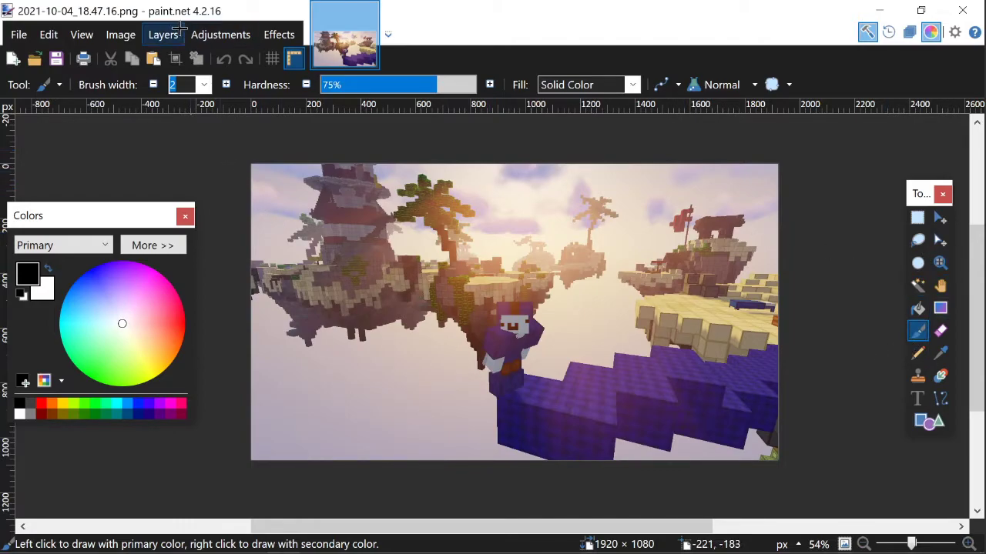
- Show the Layers panel and add an empty Layer 2 above the Background screenshot
click(163, 33)
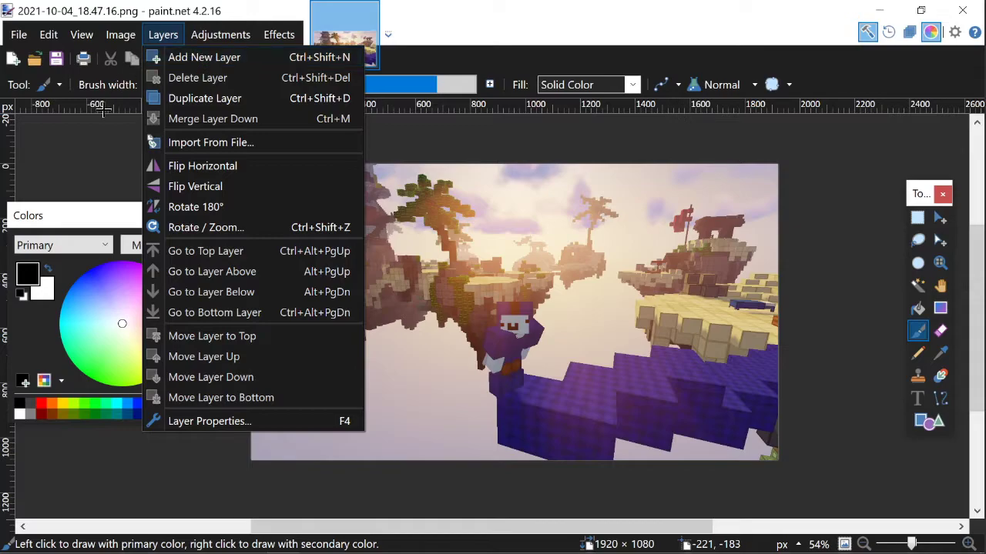
click(908, 32)
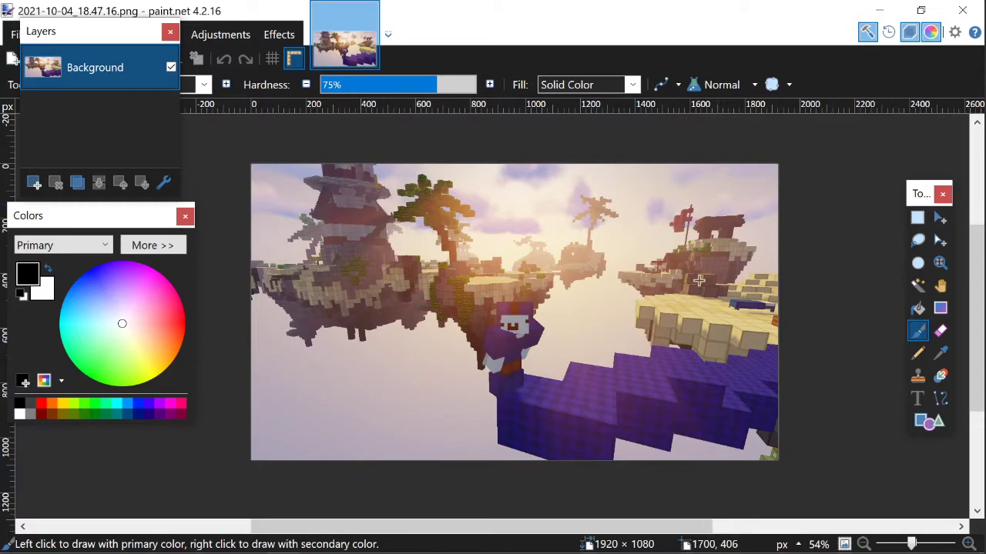
mouse_move(412, 260)
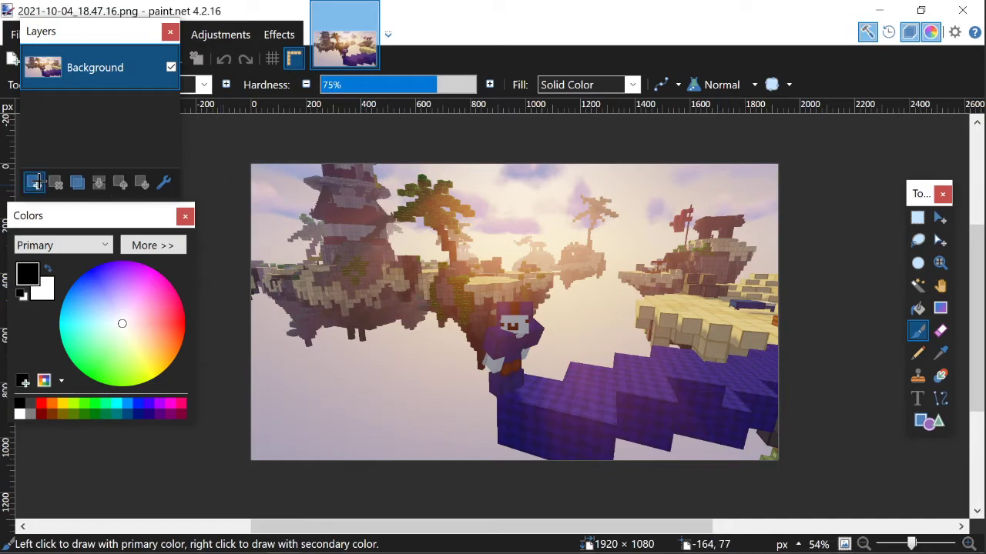
click(33, 182)
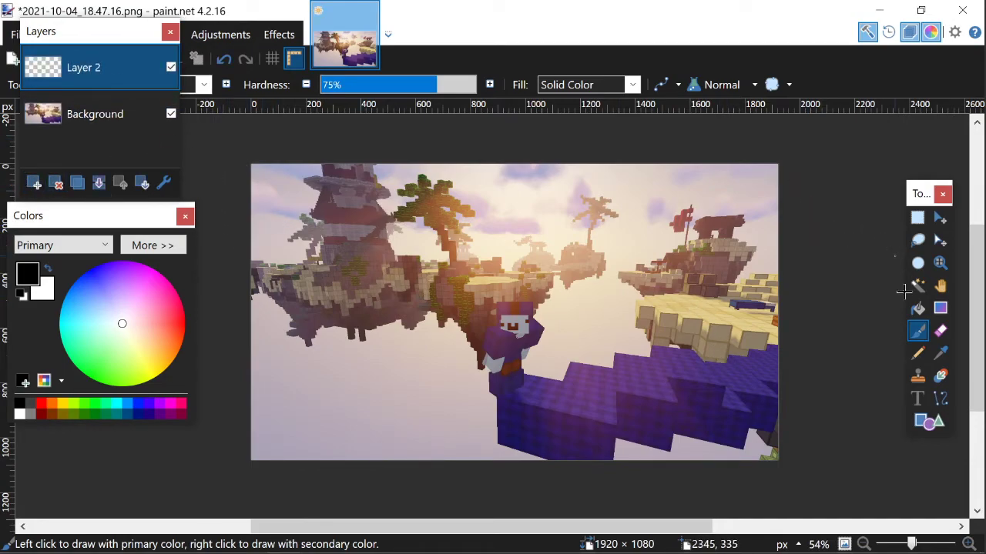
click(930, 422)
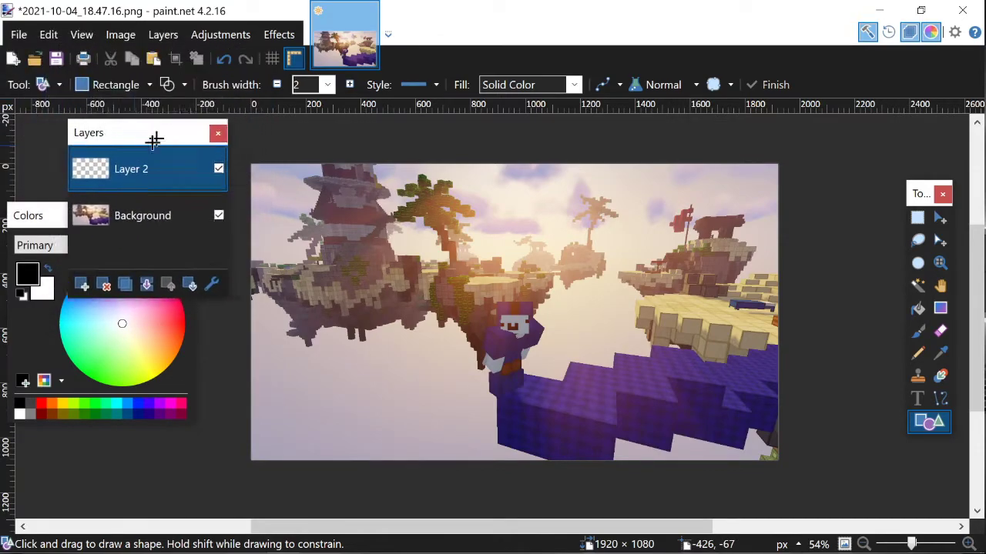
- Draw a white rectangle outline of width 30 around the whole screenshot on Layer 2
click(147, 85)
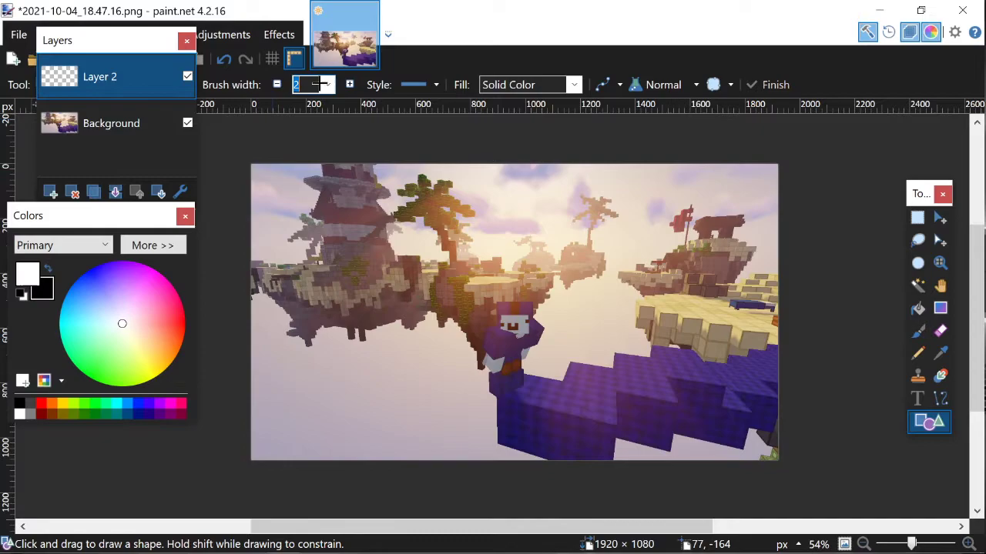
click(306, 85)
text(30)
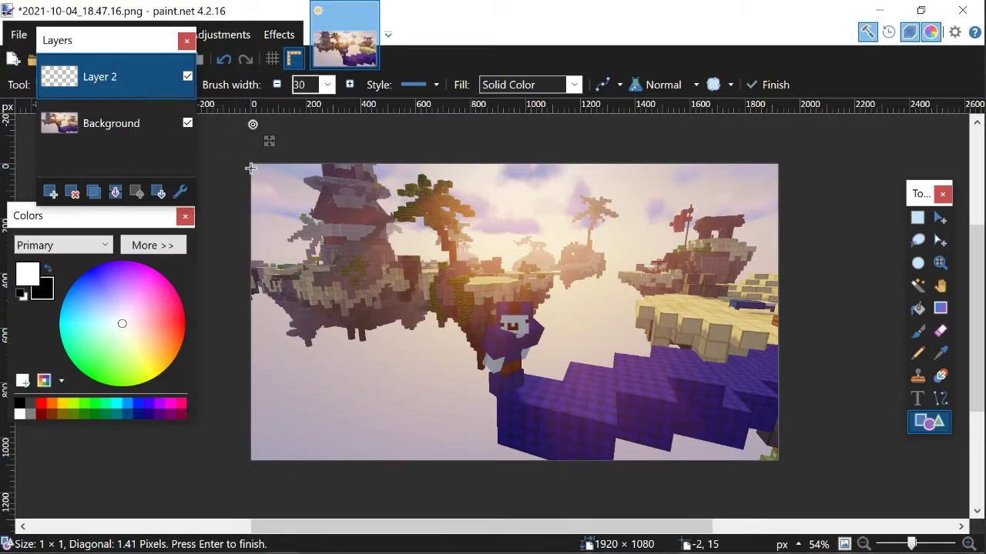
drag(253, 168, 262, 178)
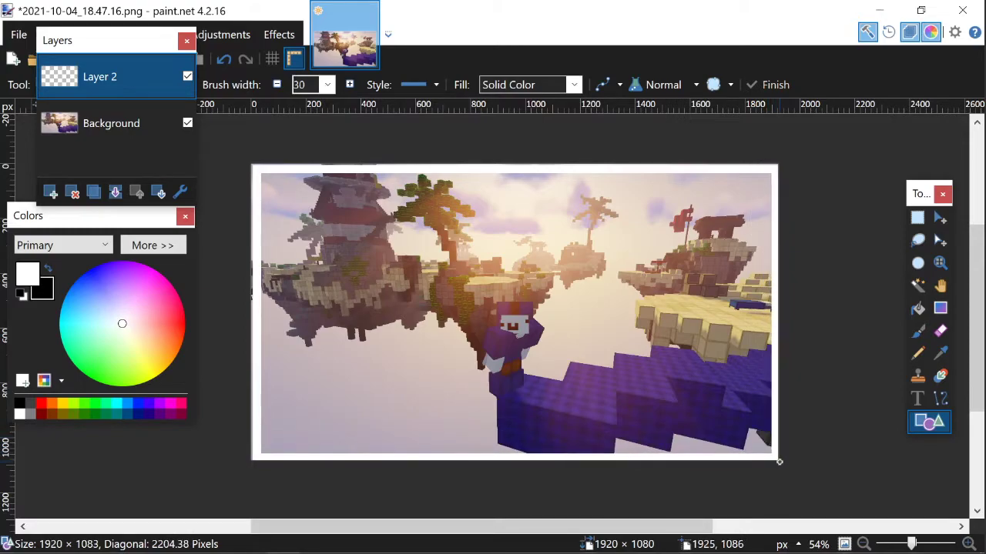
drag(779, 462, 776, 459)
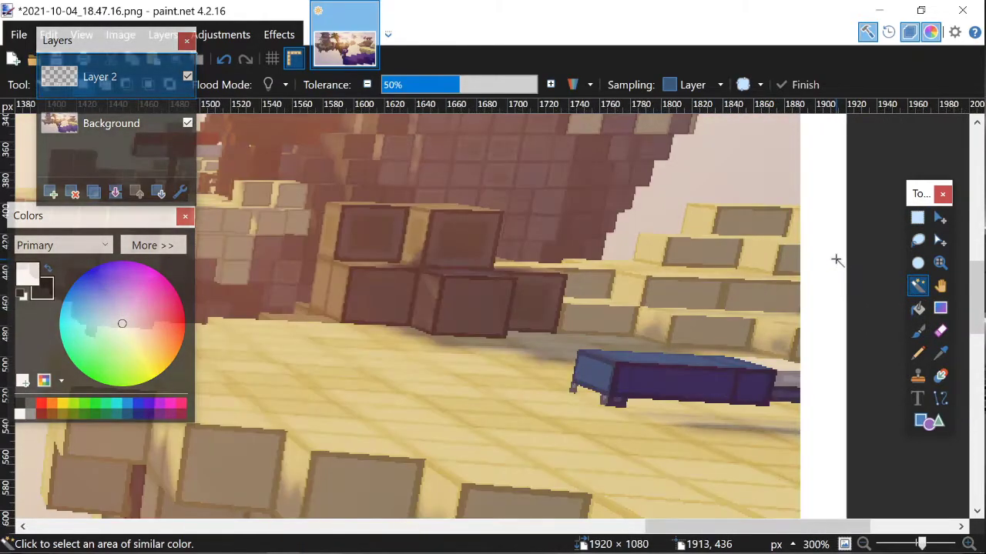
- Magic-wand the white border, then Gaussian-blur the matching Background area with radius 50
click(835, 258)
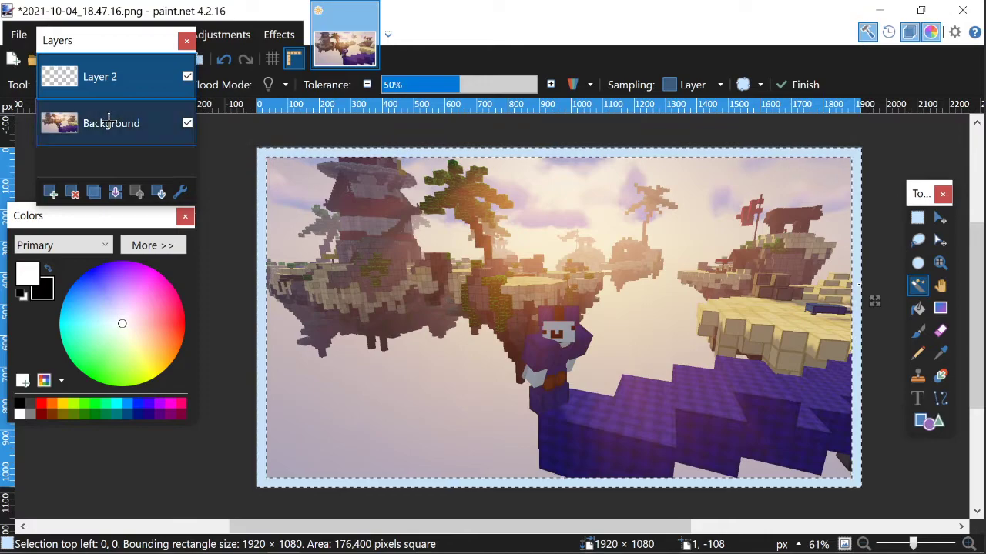
click(111, 123)
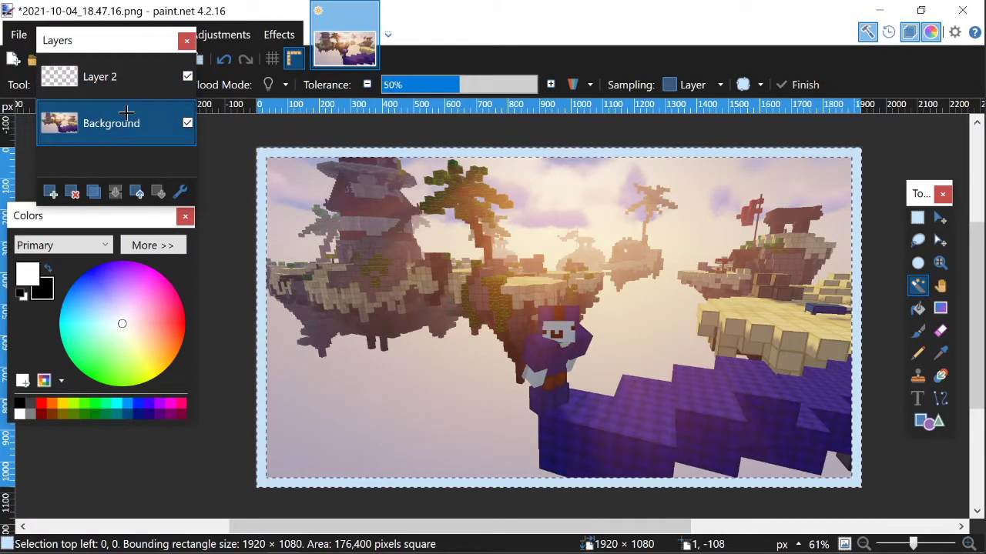
click(279, 34)
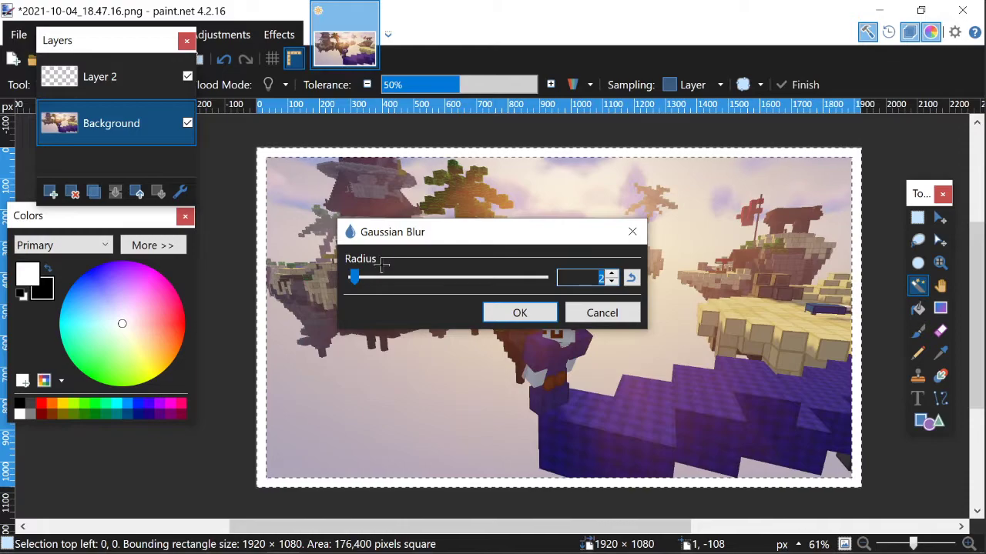
drag(354, 277, 399, 277)
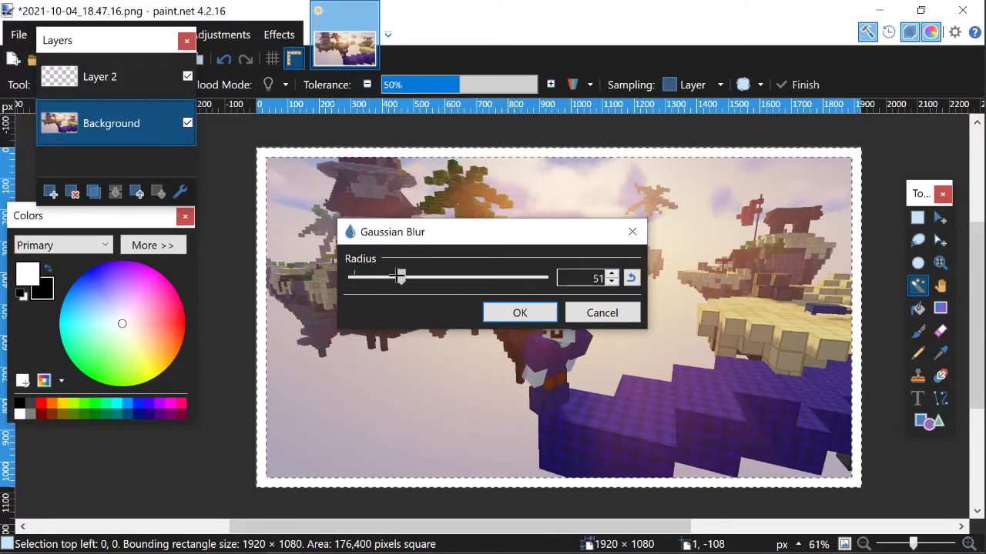
drag(403, 277, 401, 277)
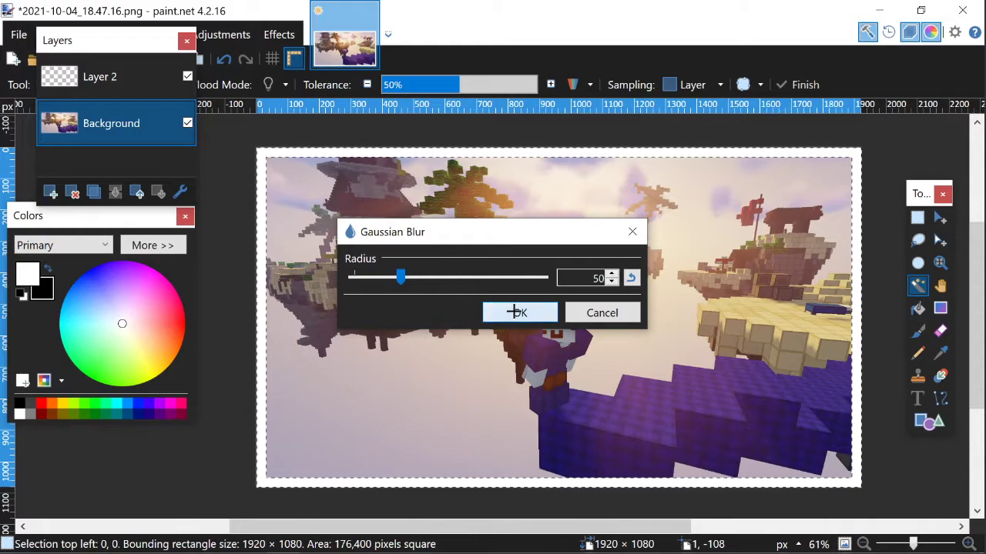
click(519, 313)
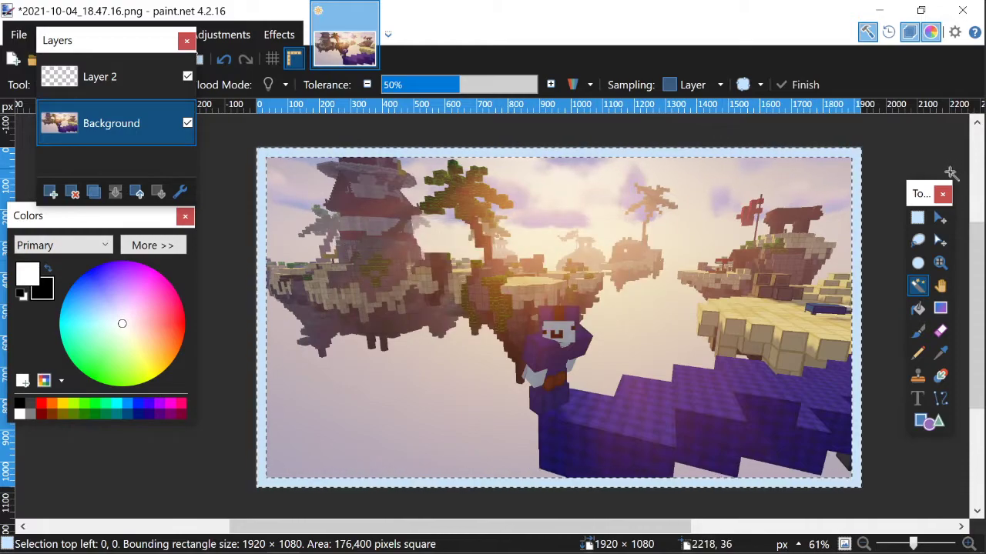
click(917, 219)
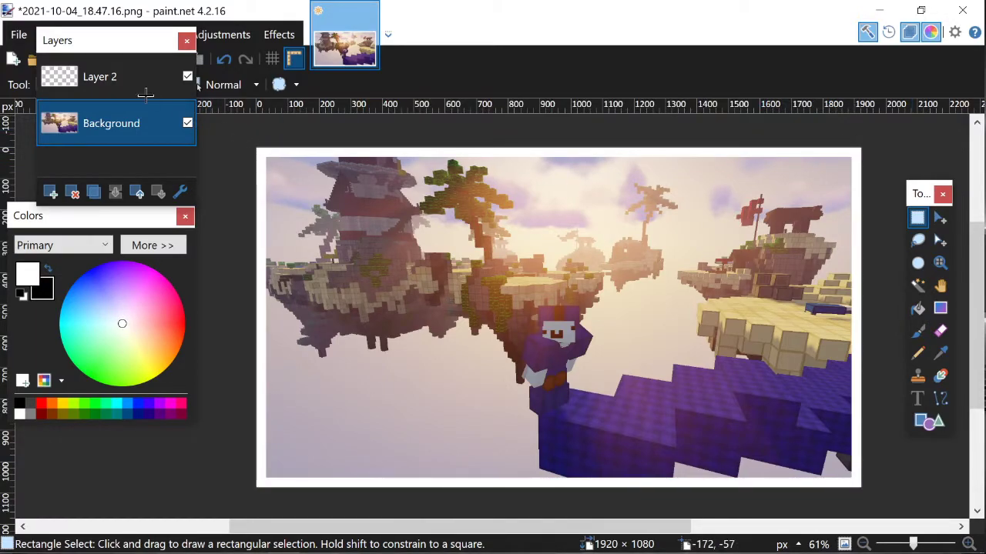
- Add a black drop shadow with Offset X 0 to the frame on Layer 2
click(99, 77)
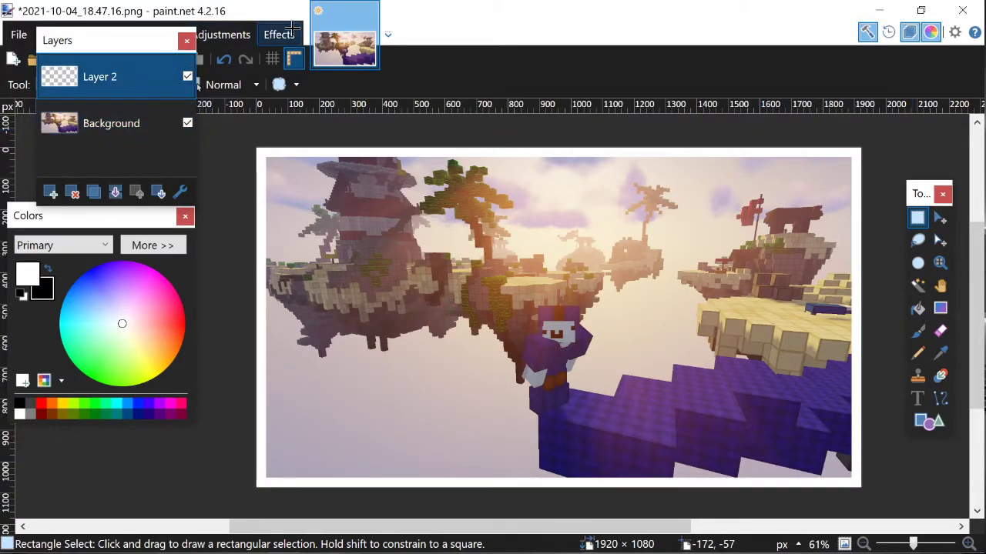
click(278, 34)
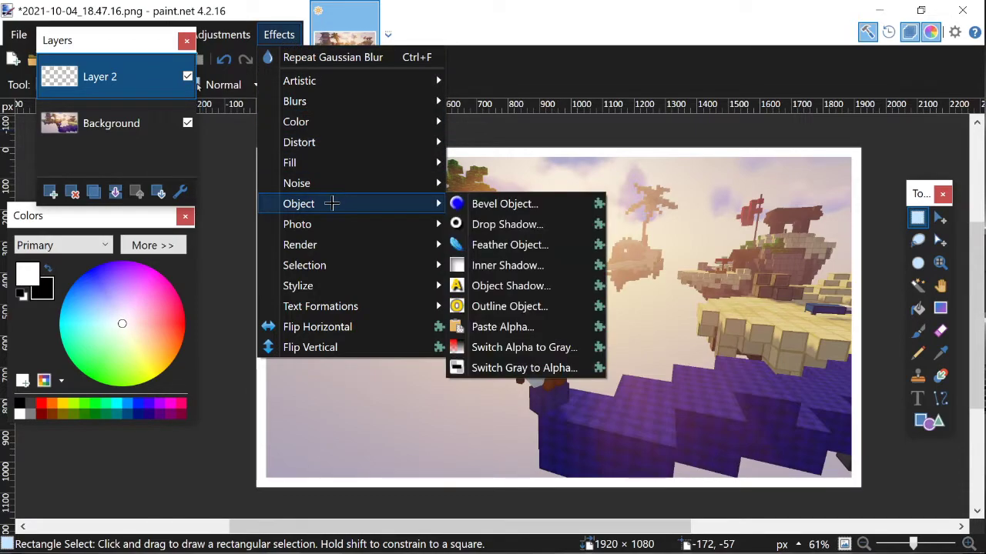
mouse_move(505, 203)
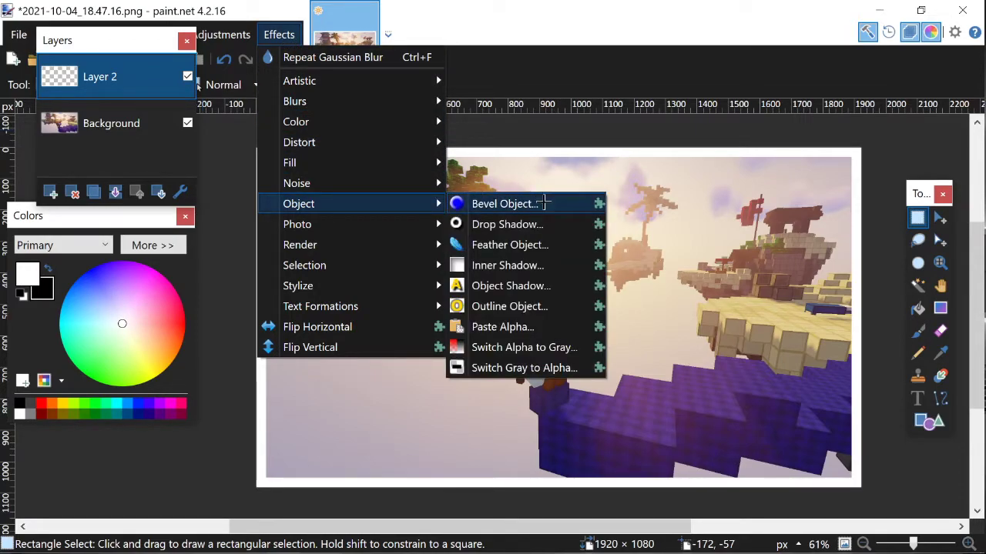
mouse_move(506, 225)
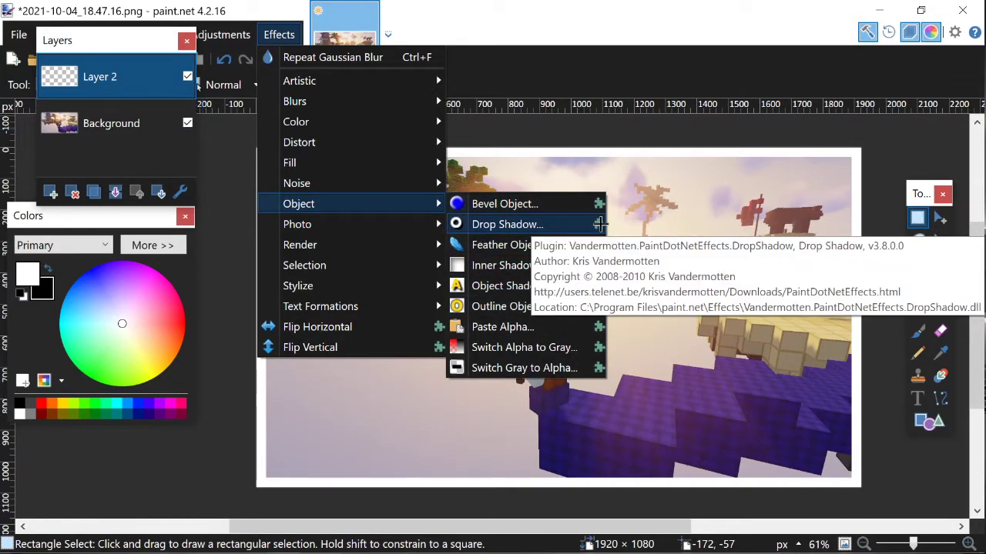
mouse_move(542, 234)
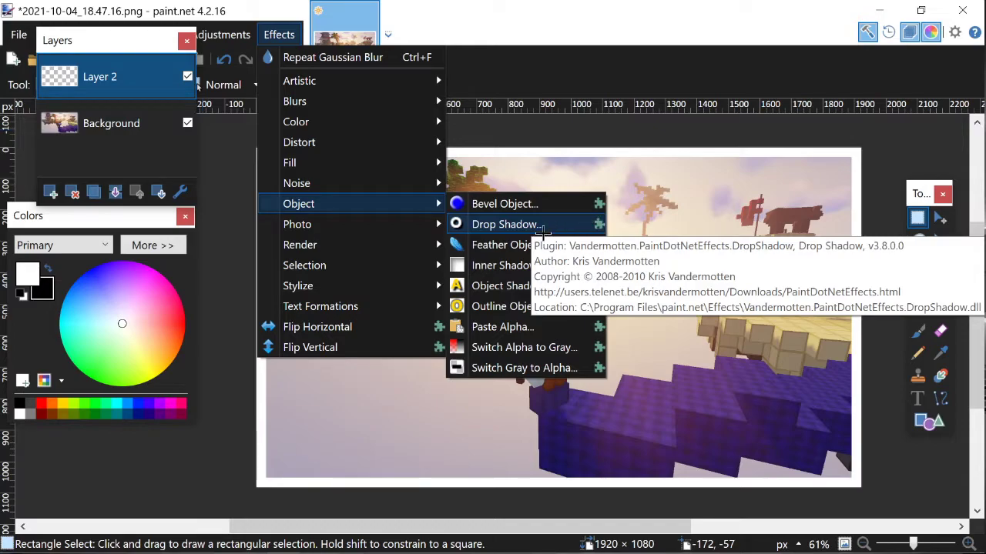
click(505, 224)
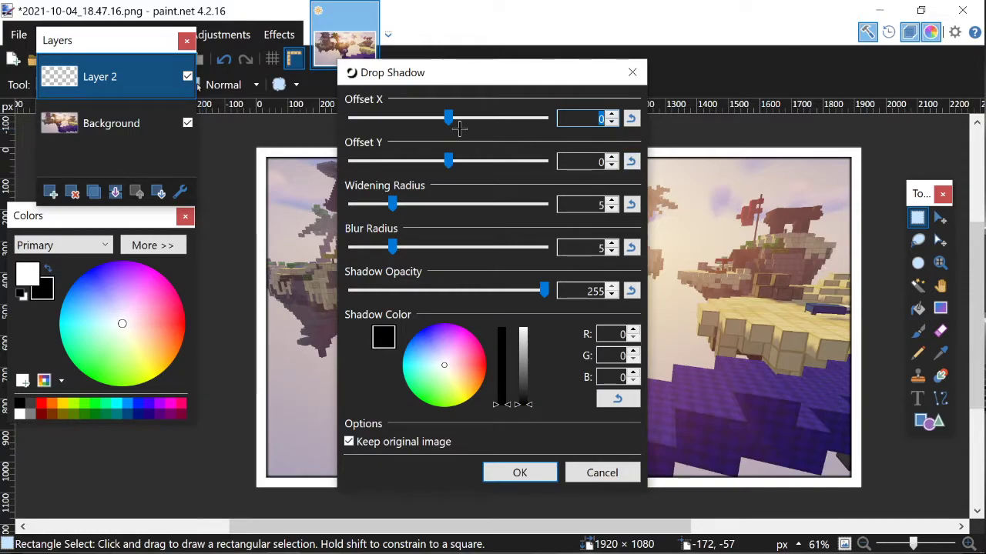
drag(392, 246, 408, 246)
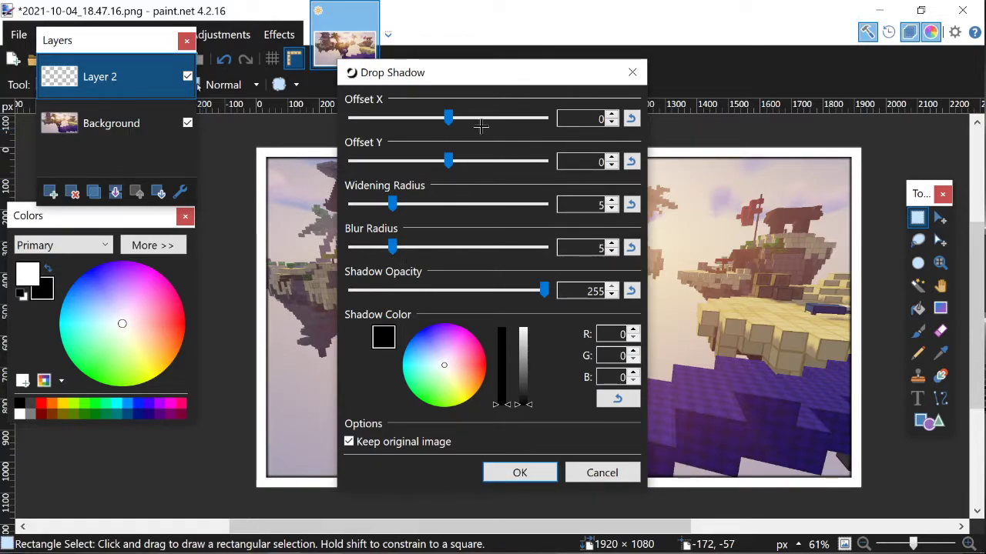
mouse_move(520, 473)
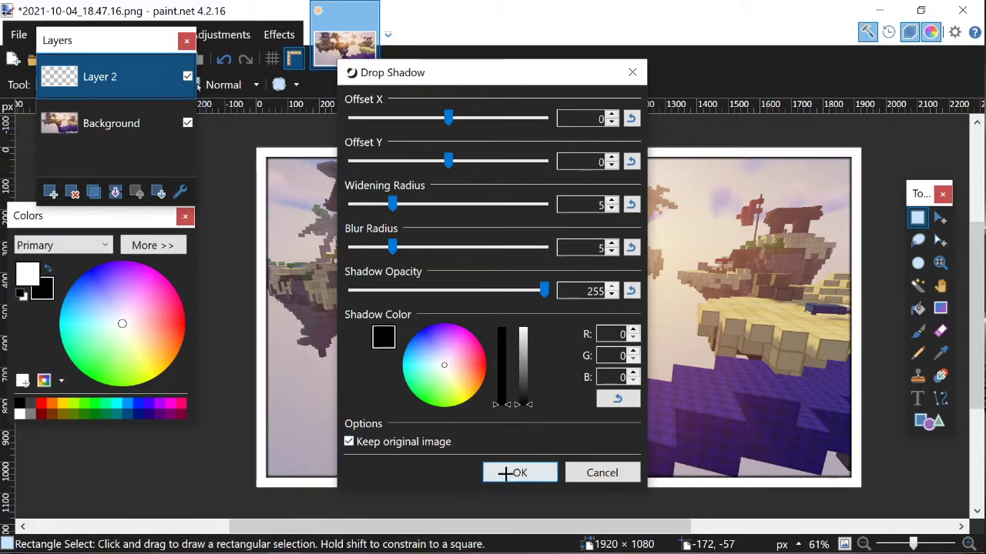
click(520, 473)
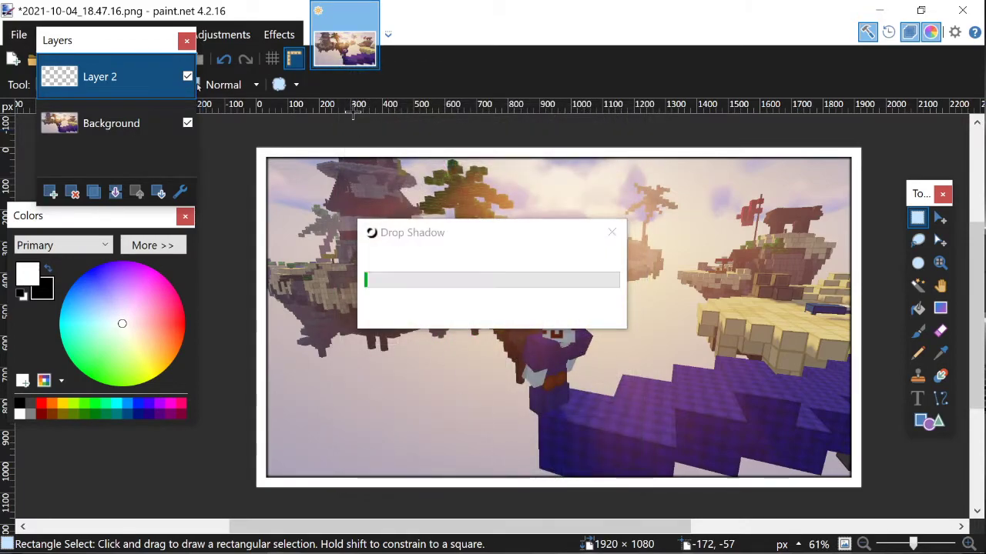
click(279, 34)
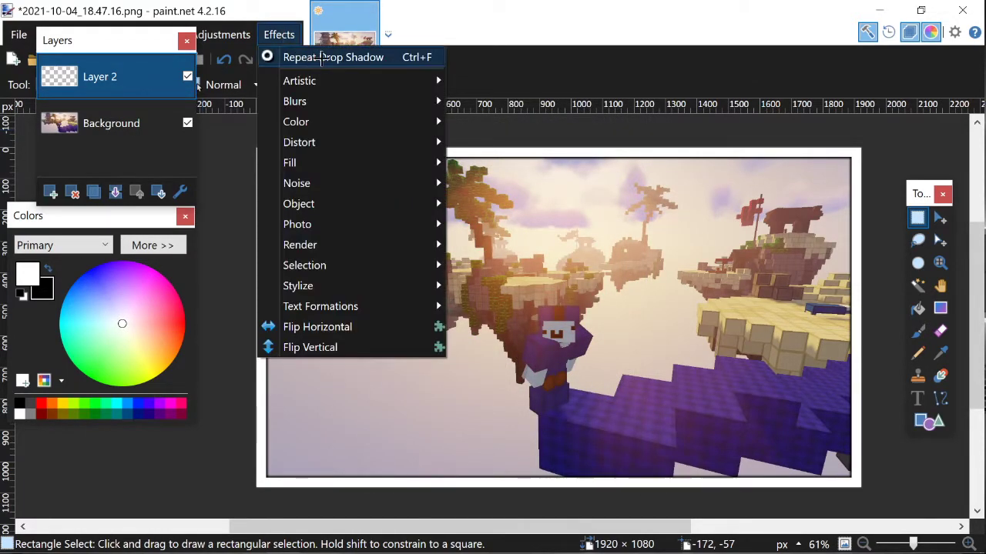
click(333, 56)
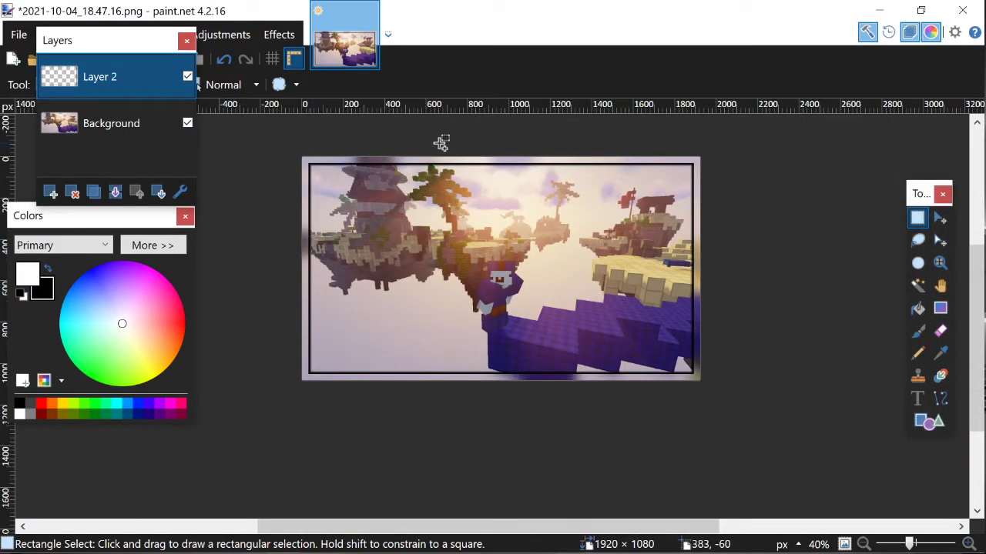
- Zoom the view to inspect the softly shadowed dark frame
scroll(down, 3)
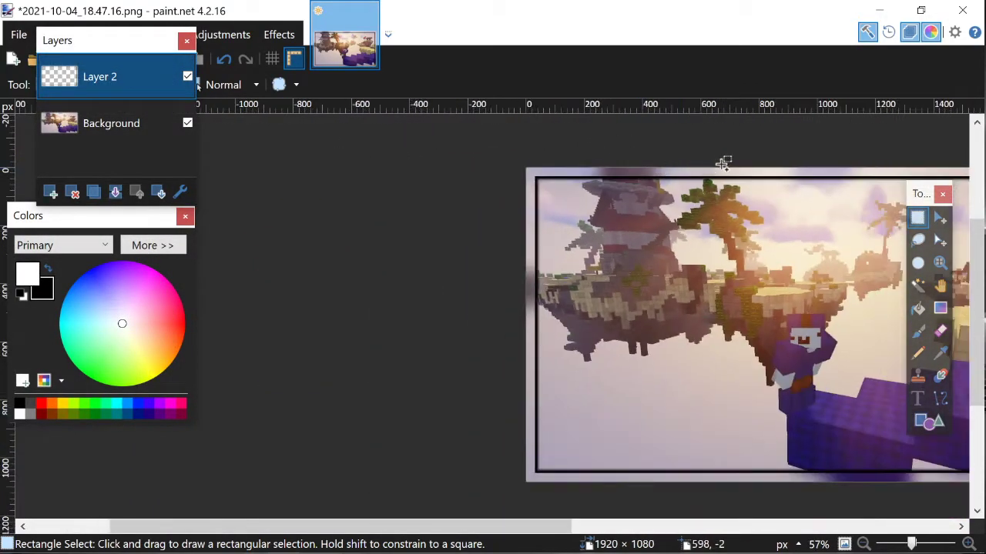
scroll(down, 3)
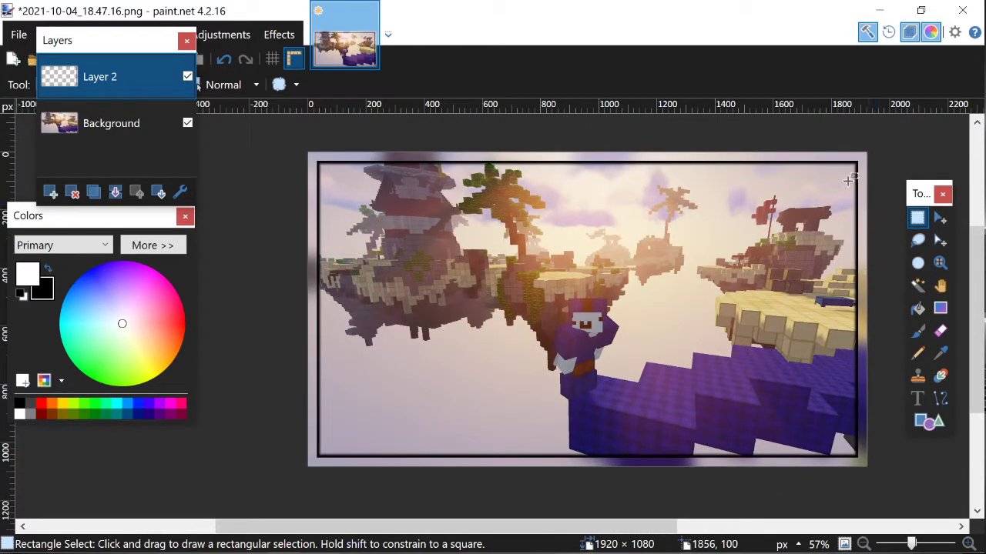
mouse_move(434, 71)
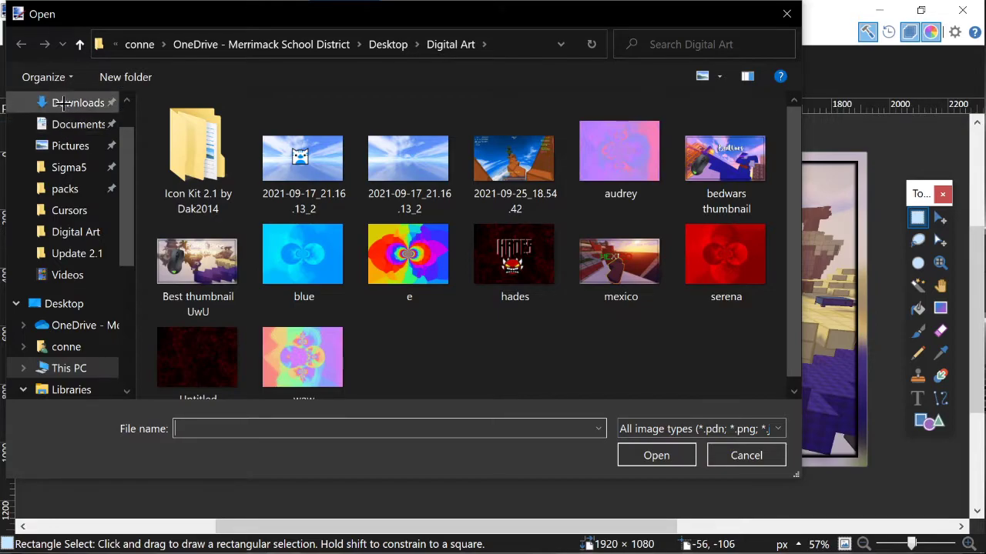
- Open roccat.jpg, remove its white background and bring the mouse cut-out back to the thumbnail
click(77, 102)
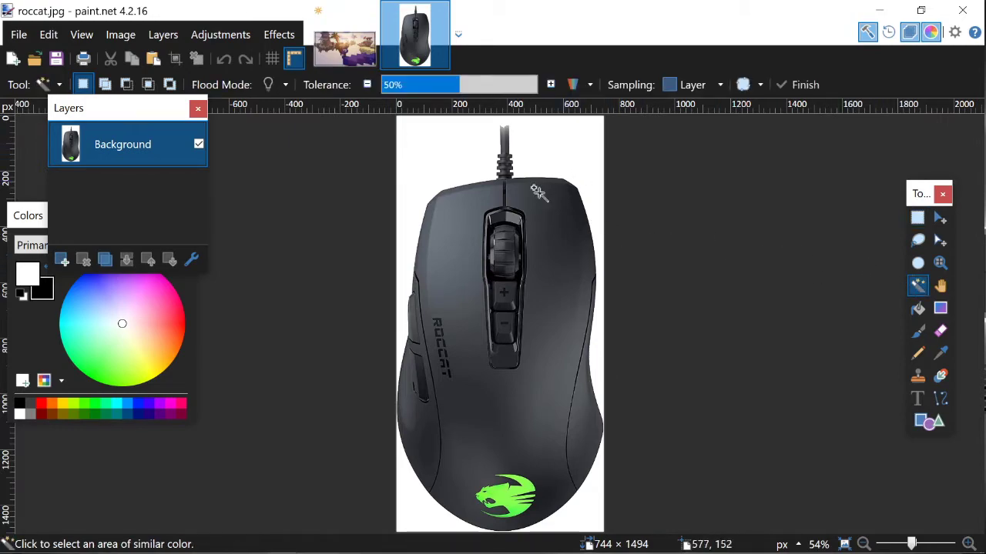
click(538, 191)
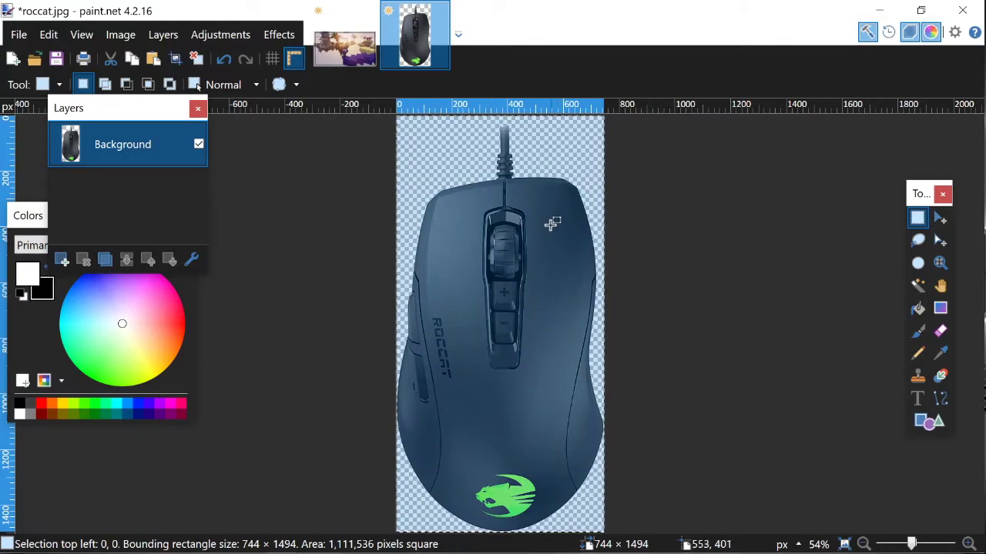
mouse_move(346, 88)
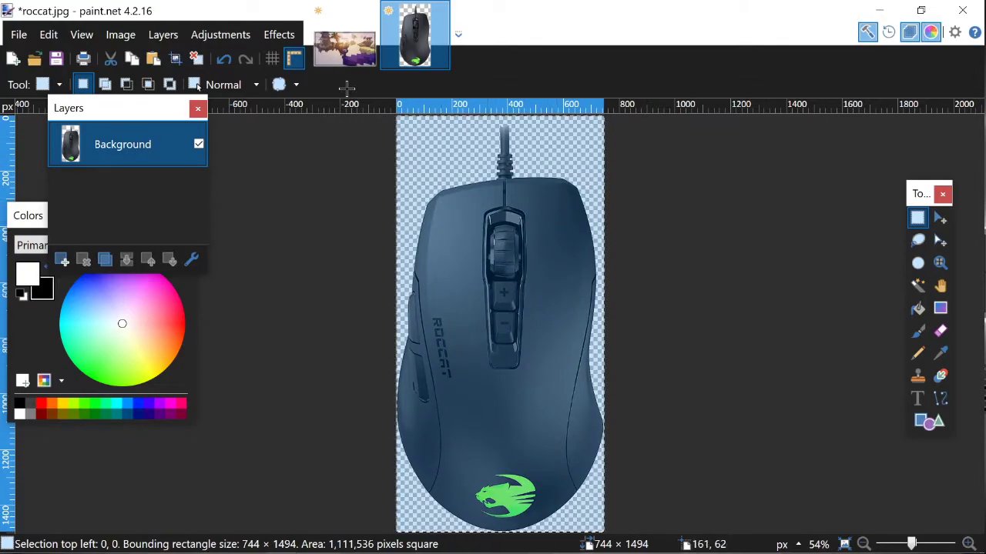
click(345, 36)
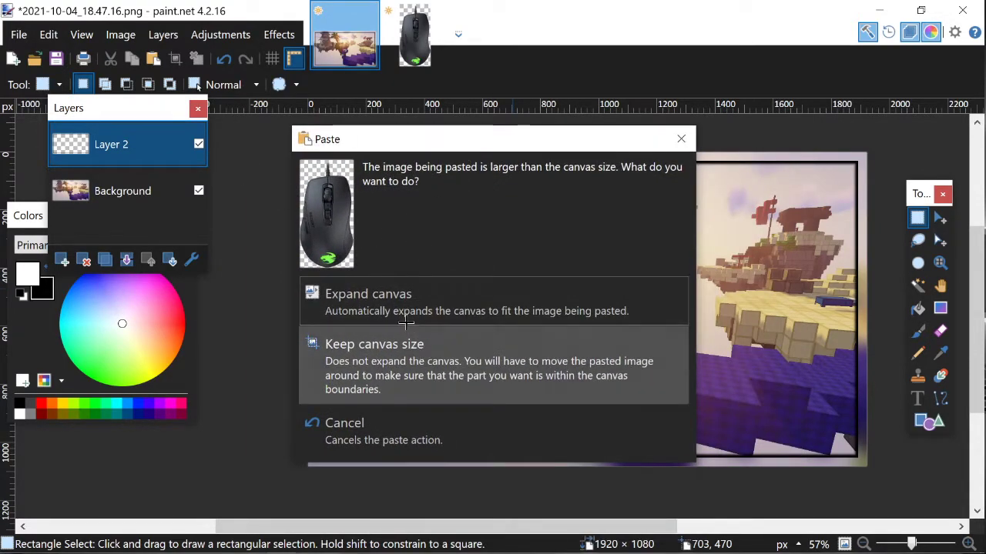
- Paste the mouse keeping the canvas size, then scale it down, tilt it and place it left of the character
click(374, 345)
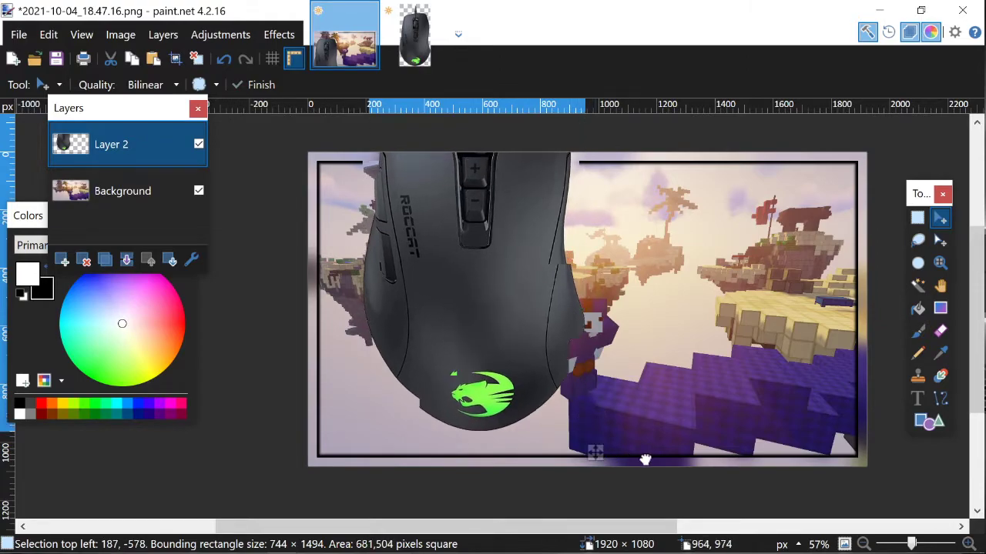
drag(645, 461, 603, 444)
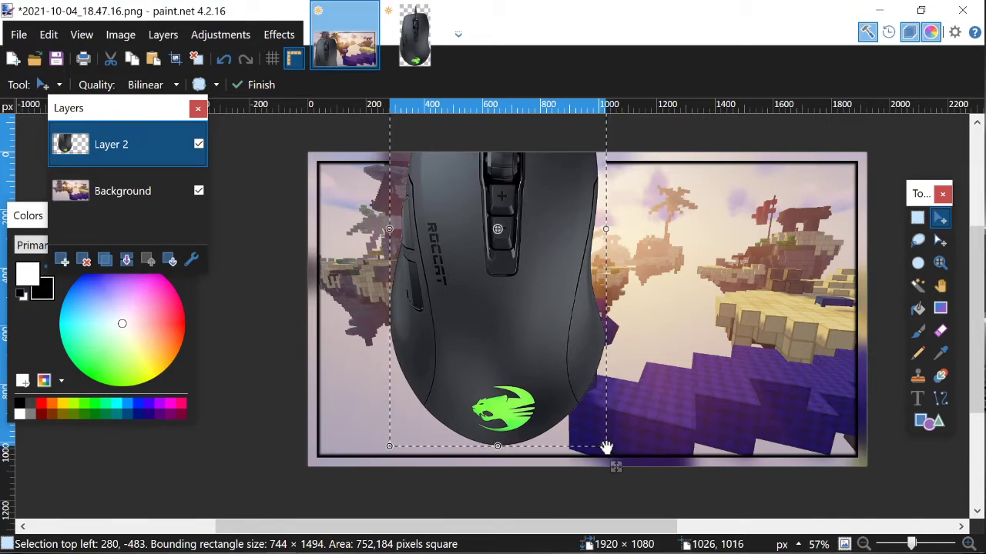
drag(606, 446, 572, 379)
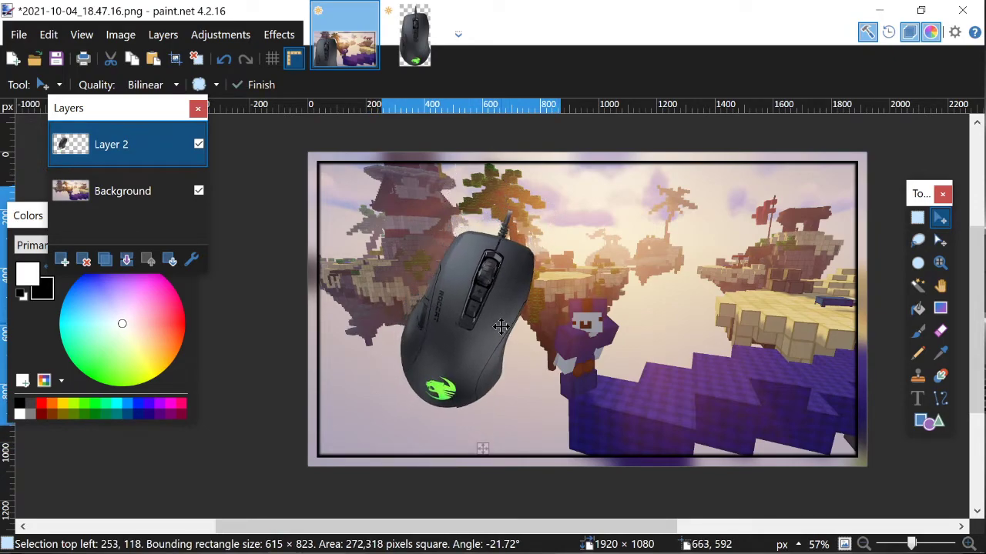
drag(501, 327, 465, 326)
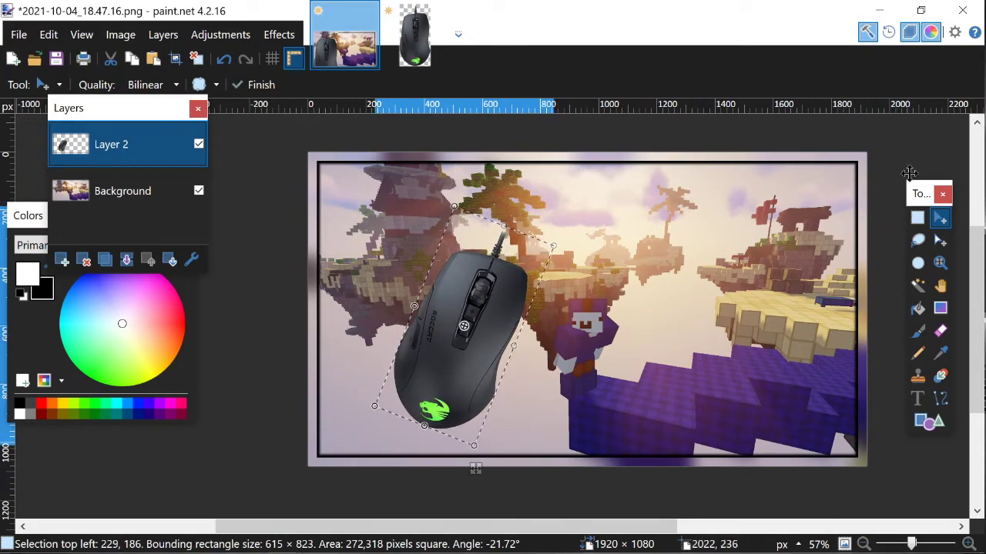
click(918, 218)
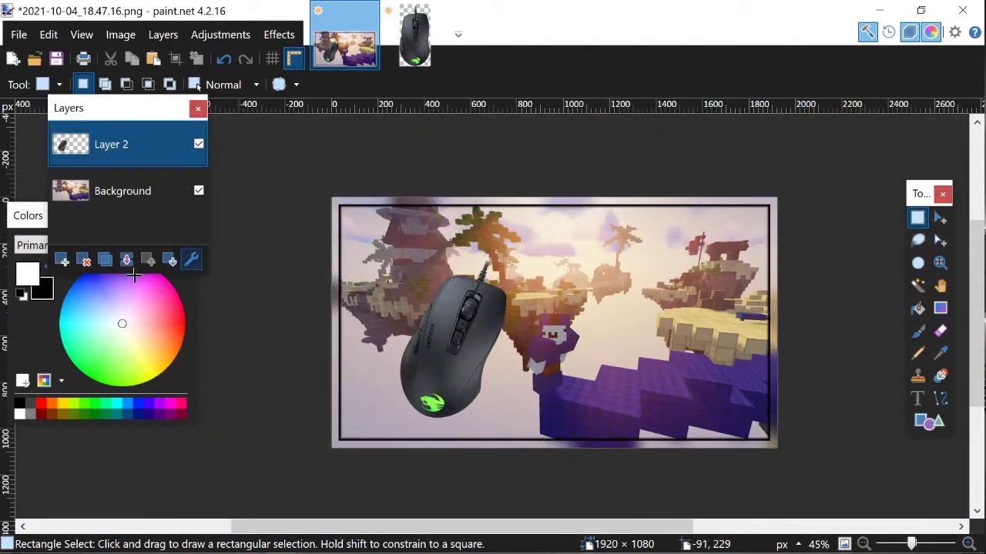
- Add an empty Layer 3 for the title and sample a blue from the image as secondary colour
click(63, 261)
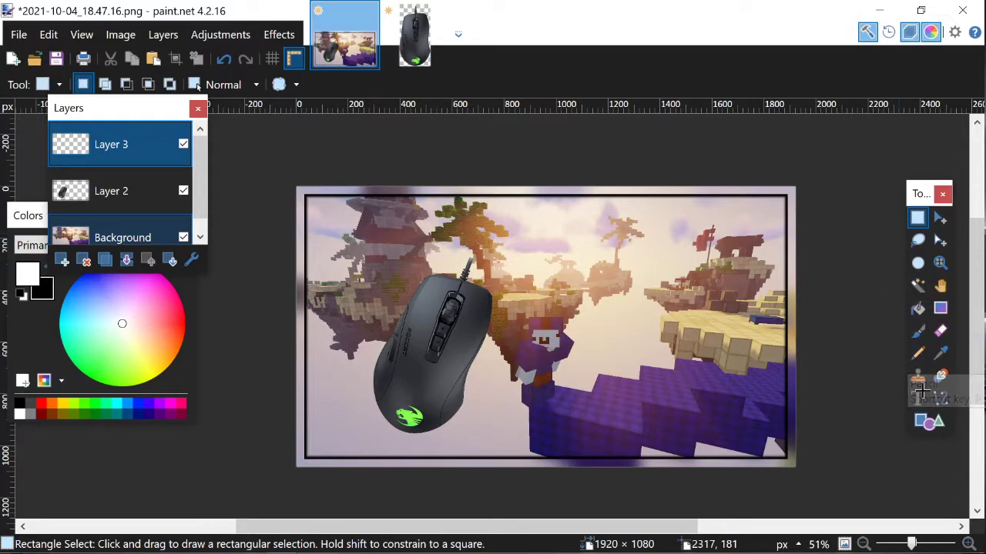
click(917, 397)
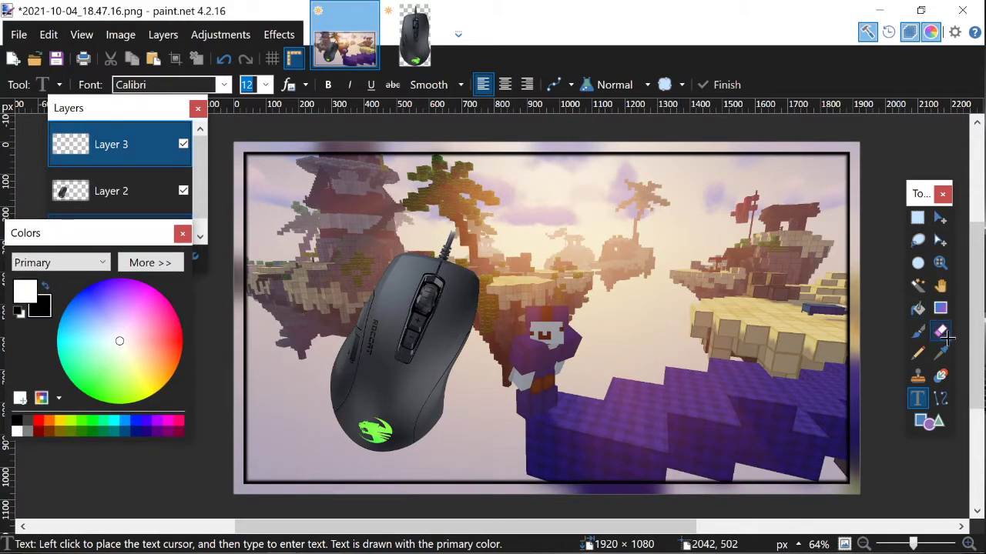
click(939, 330)
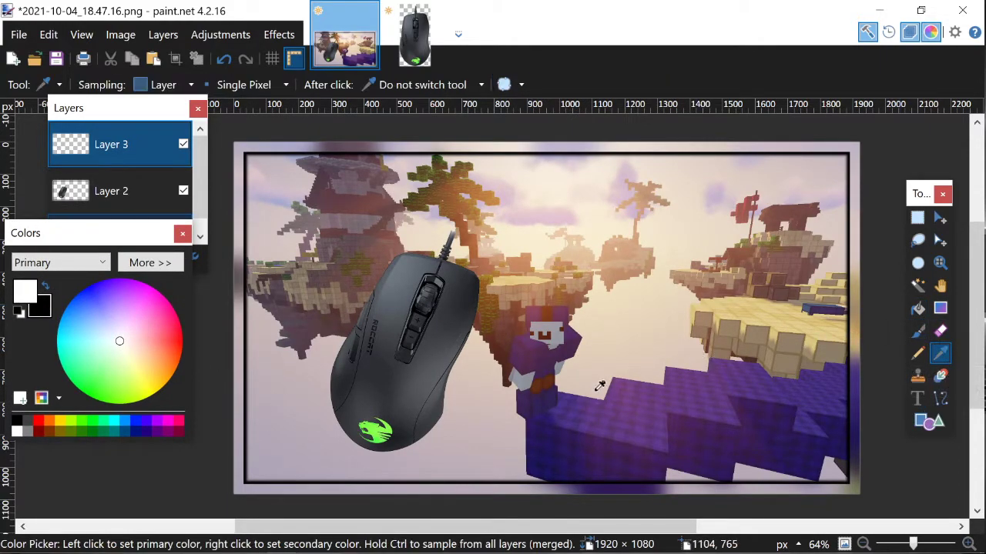
mouse_move(593, 191)
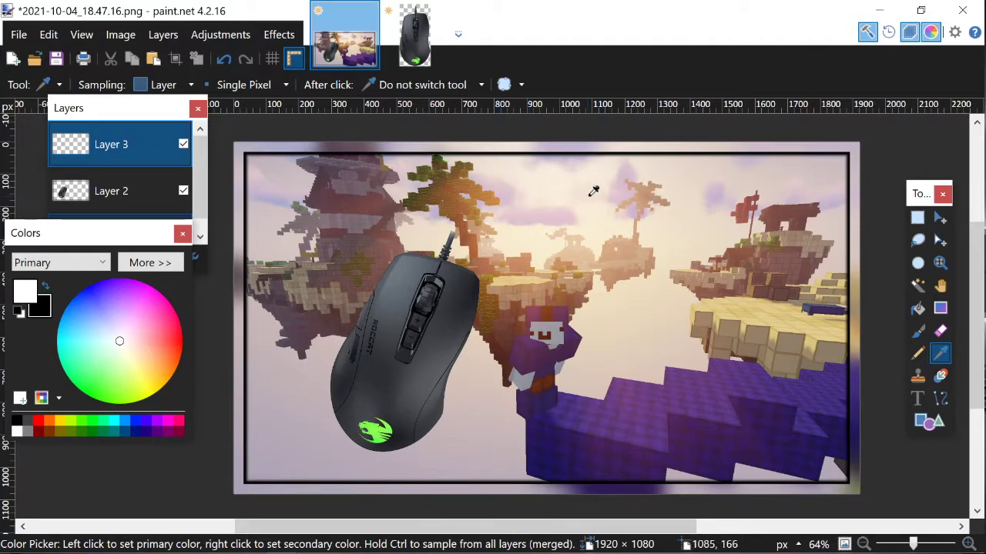
mouse_move(572, 296)
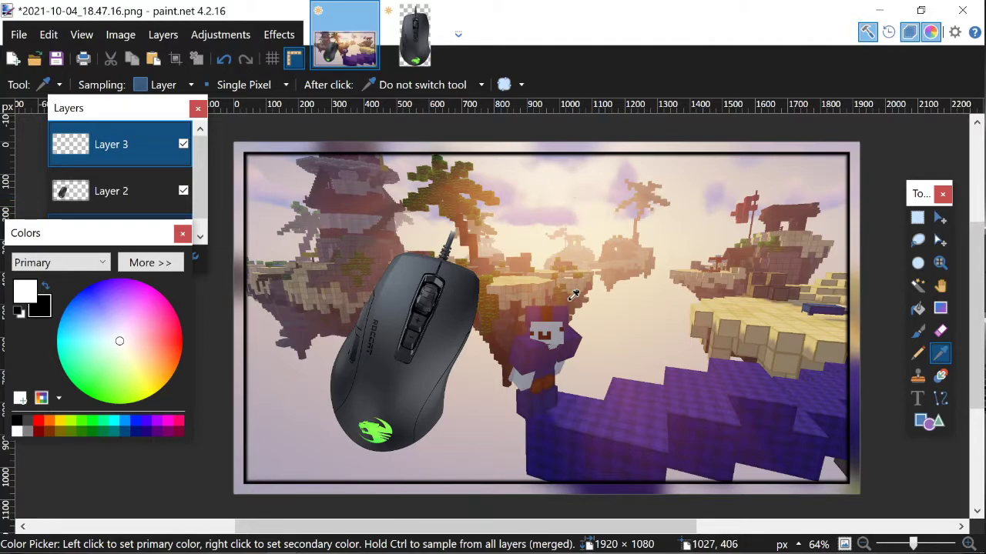
mouse_move(739, 377)
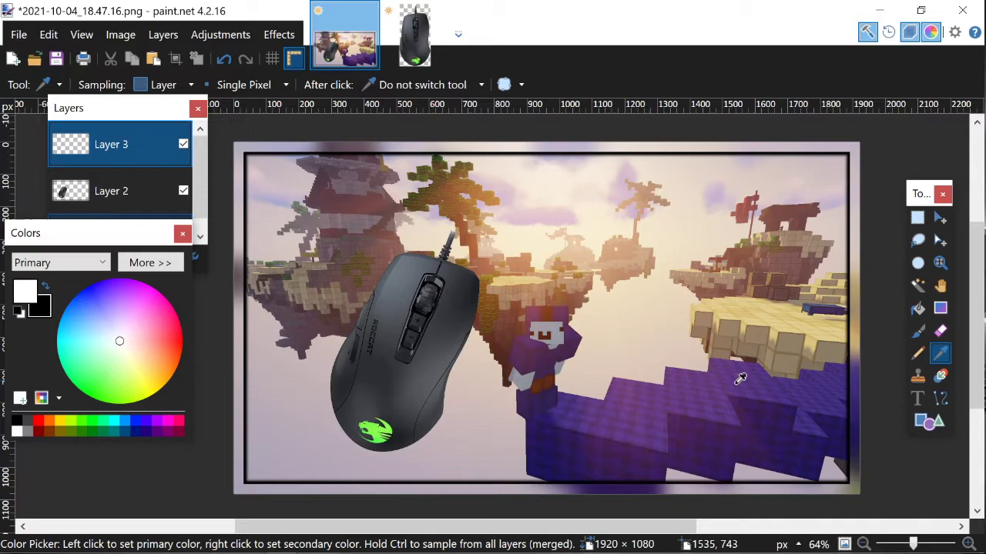
mouse_move(736, 376)
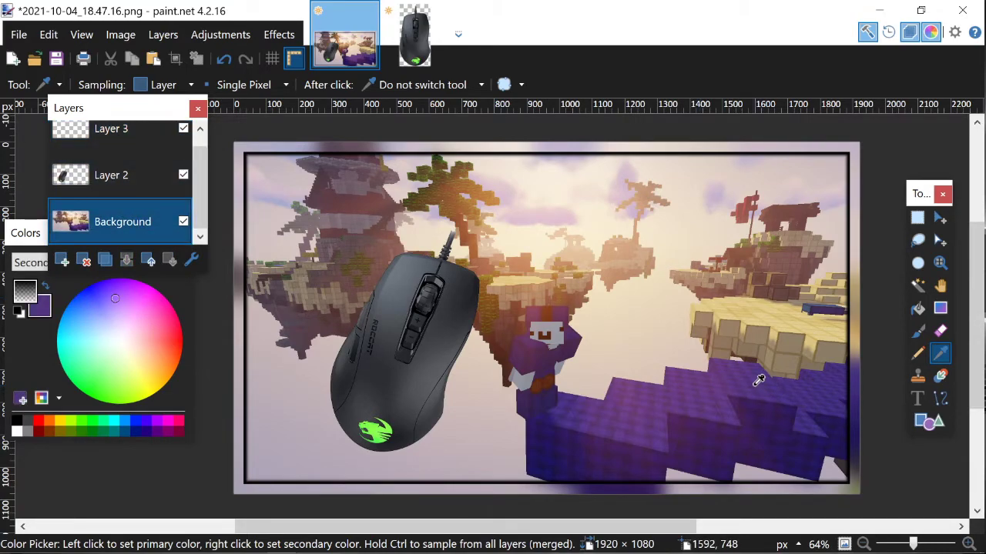
mouse_move(539, 336)
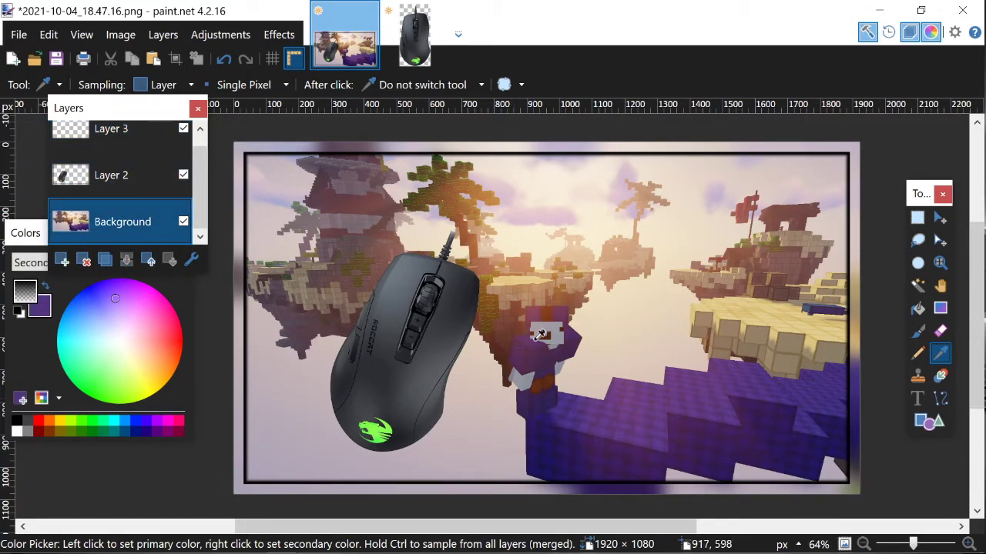
mouse_move(808, 300)
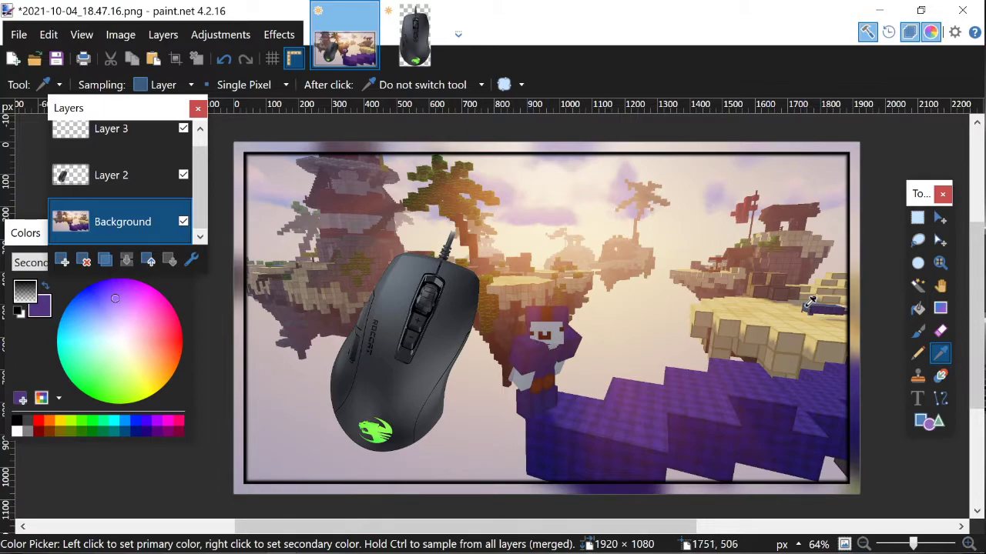
mouse_move(98, 319)
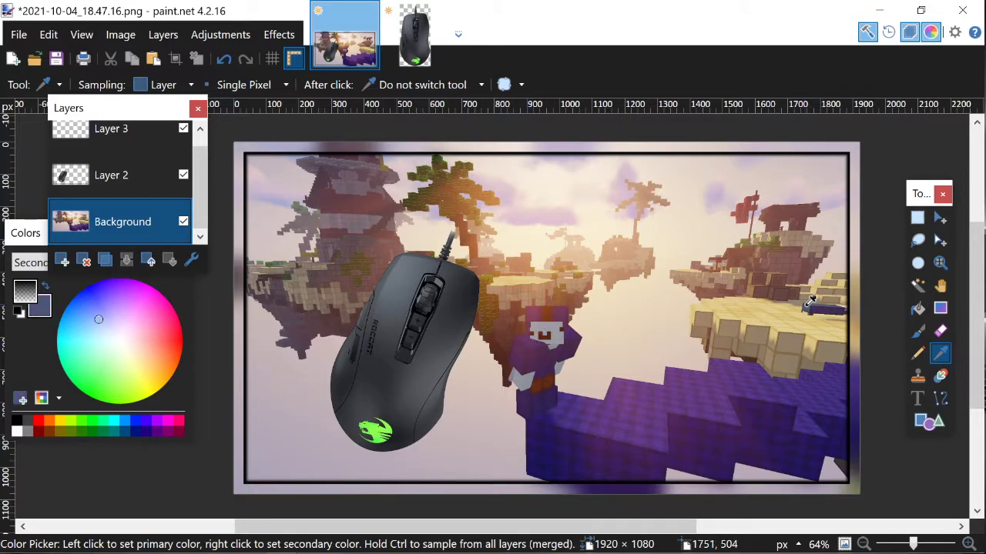
mouse_move(425, 362)
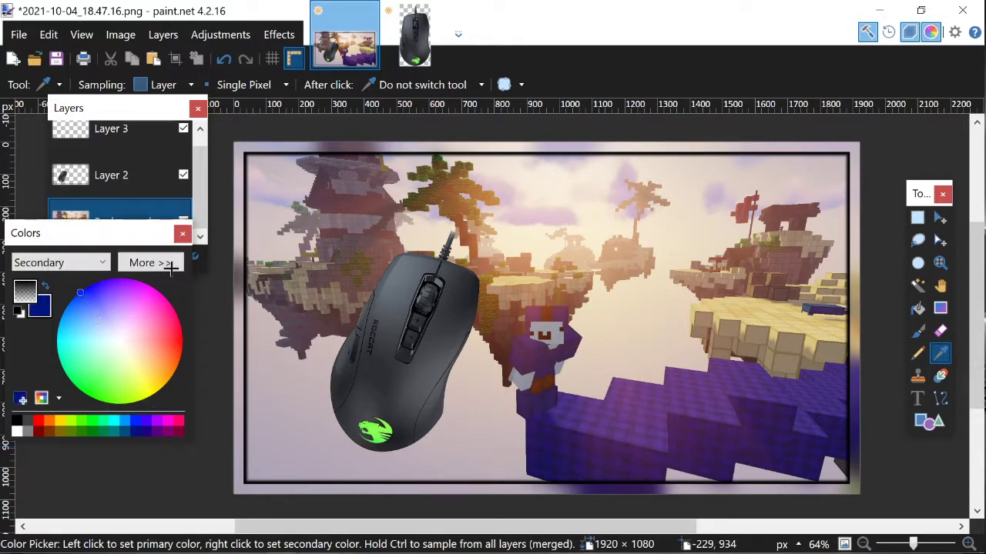
- Set the secondary colour to light cyan 7FFFFF and ready the Text tool for the title
click(150, 262)
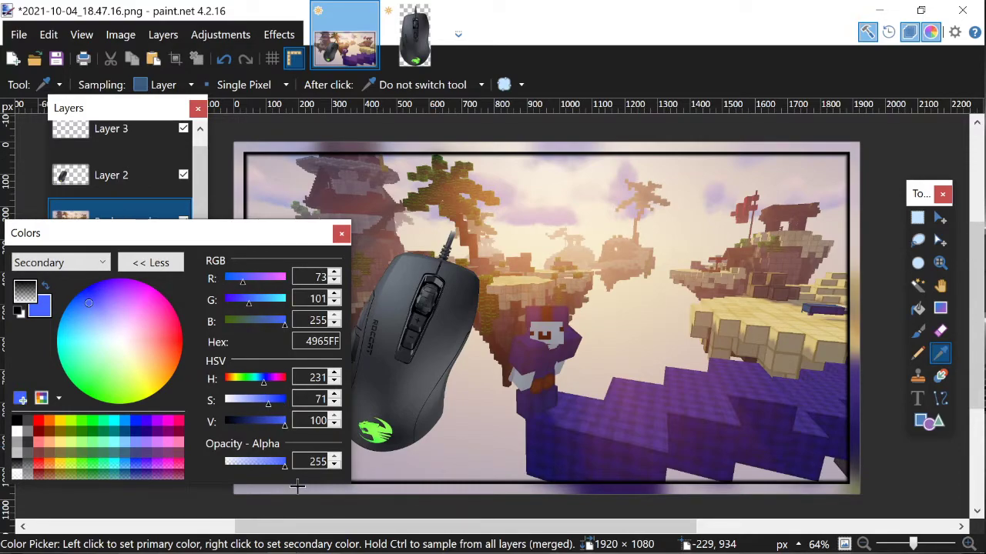
drag(268, 397, 276, 398)
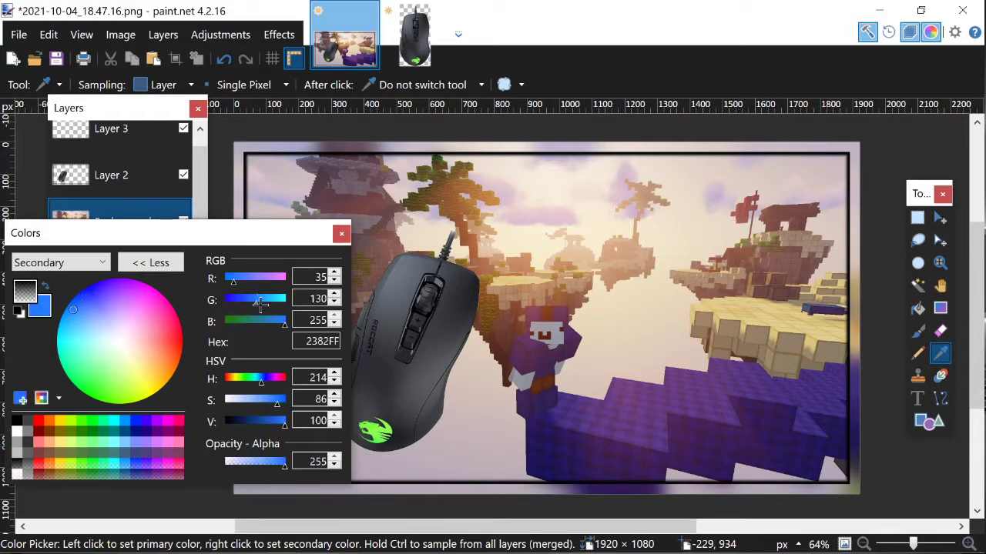
drag(177, 232, 177, 191)
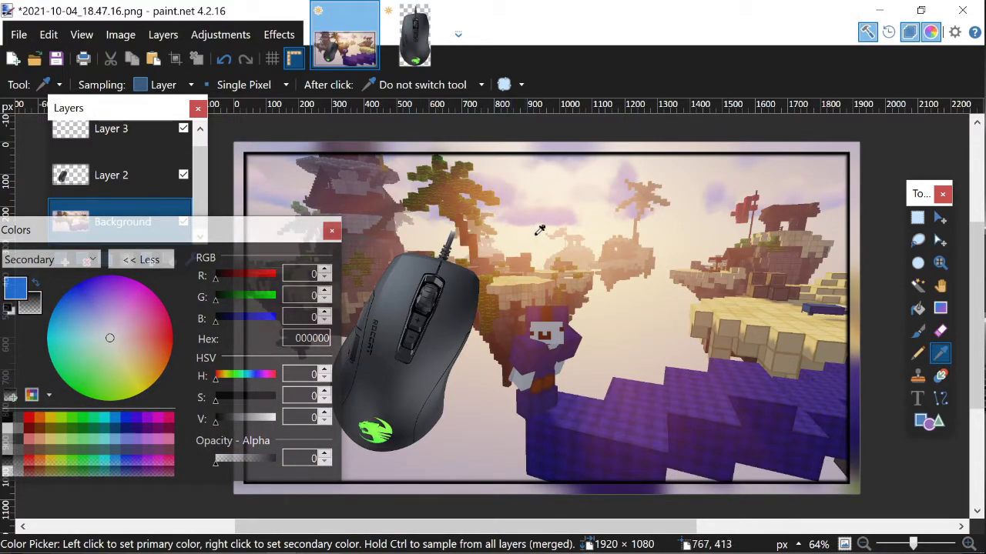
mouse_move(348, 385)
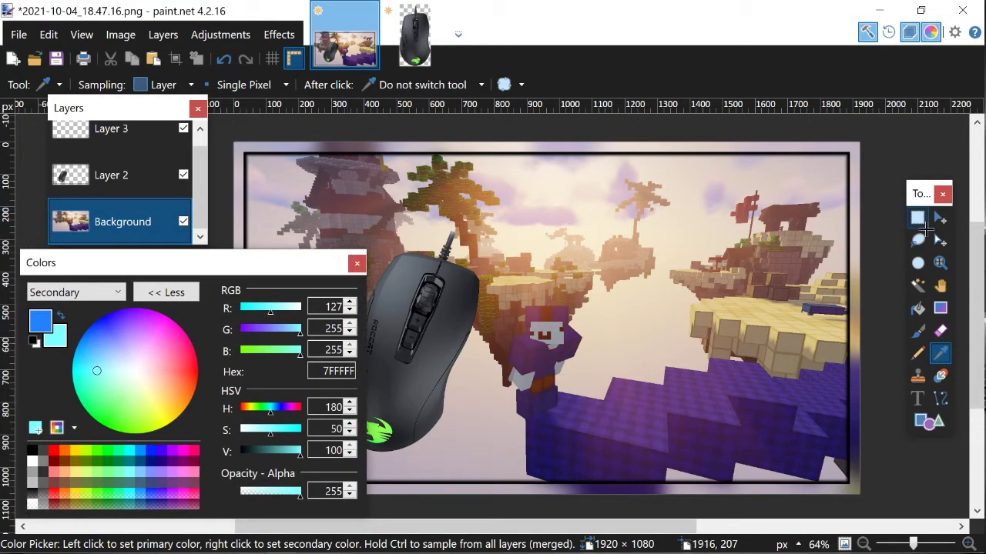
click(918, 397)
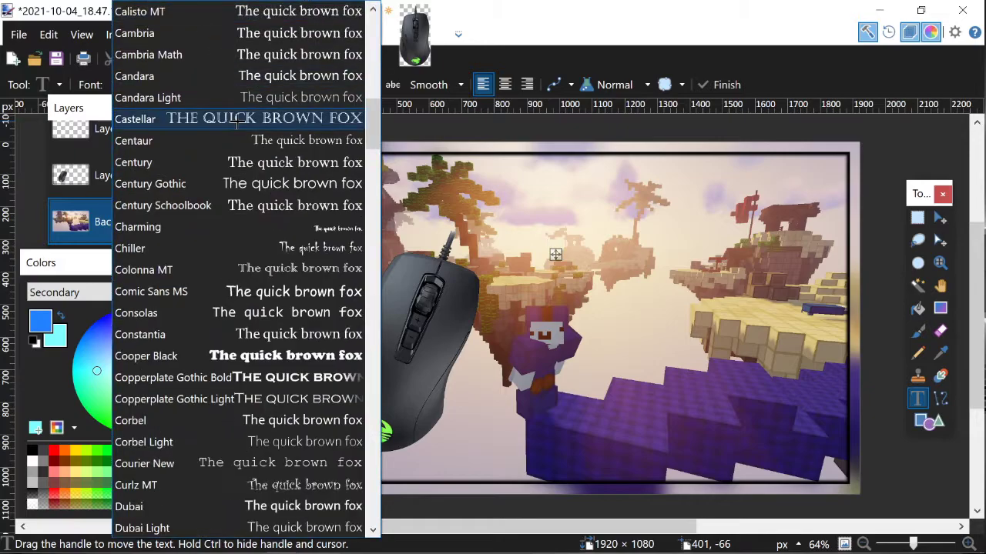
- Scroll the Font list down to reach and choose the Minecraft font
scroll(up, 3)
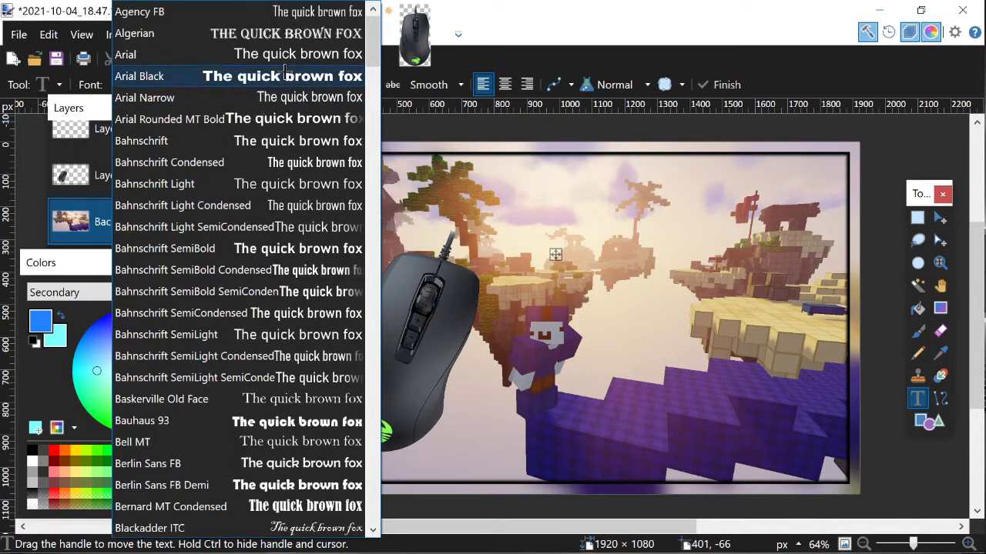
scroll(down, 3)
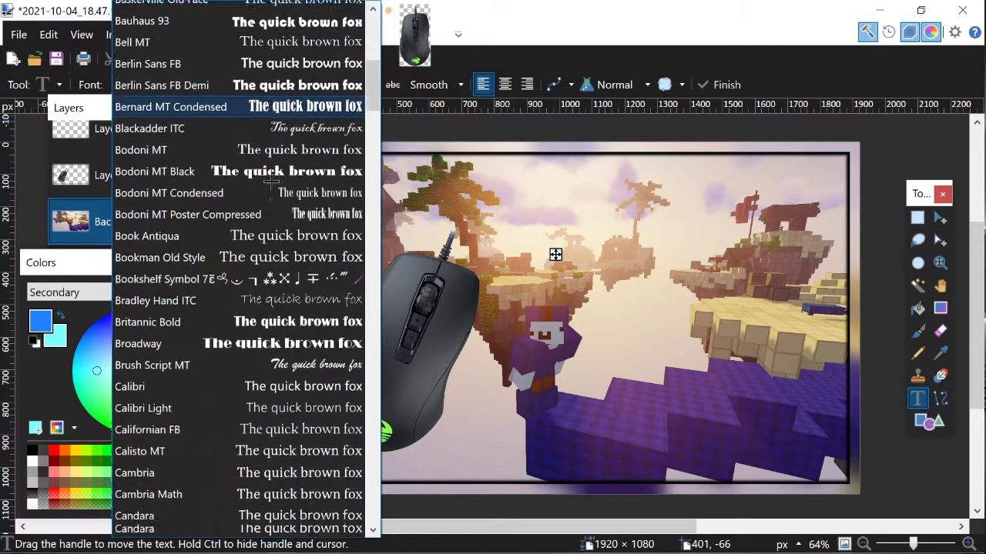
scroll(down, 3)
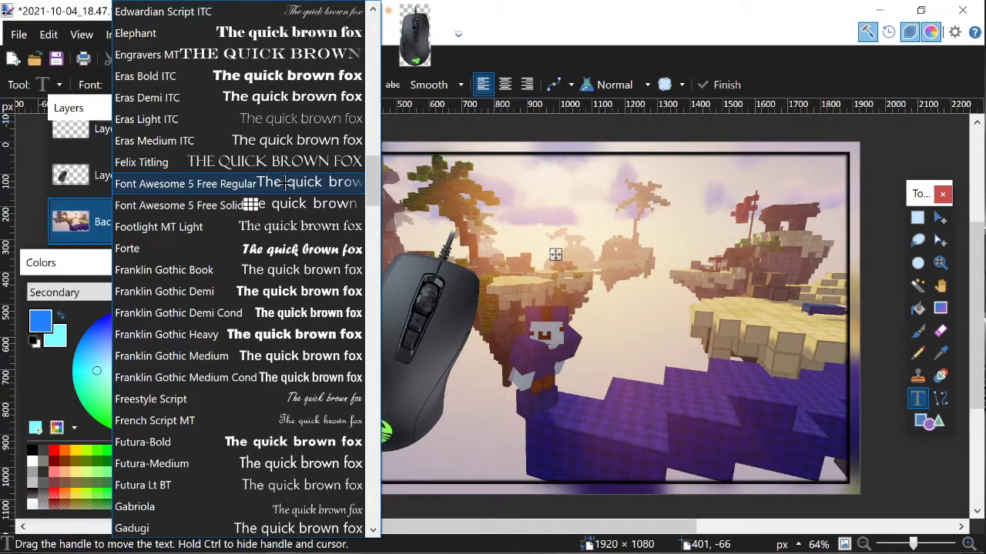
scroll(down, 3)
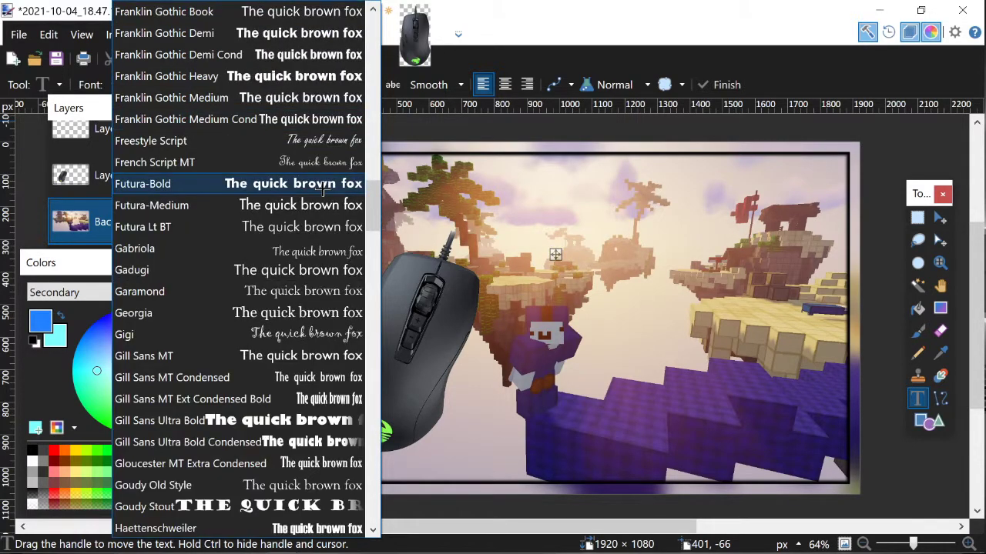
scroll(down, 3)
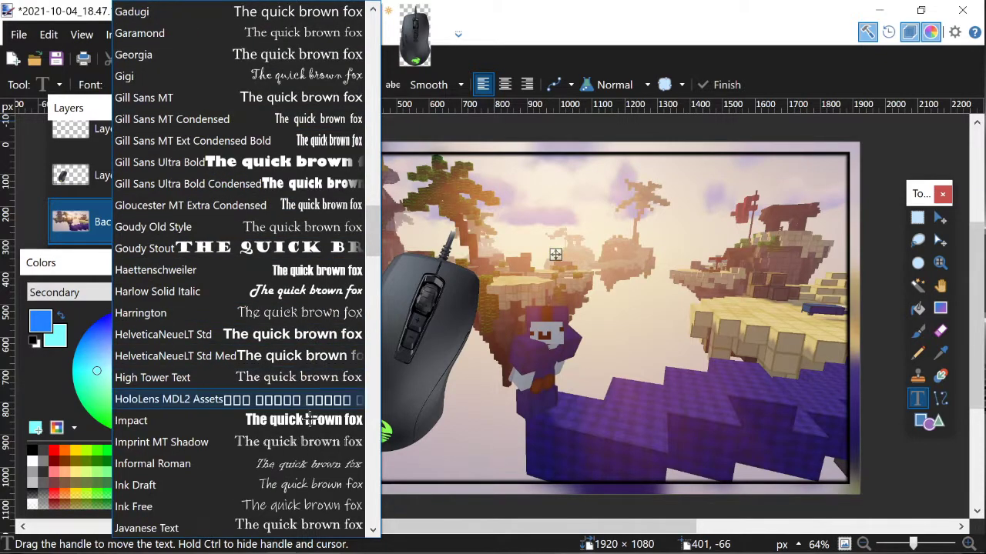
scroll(down, 3)
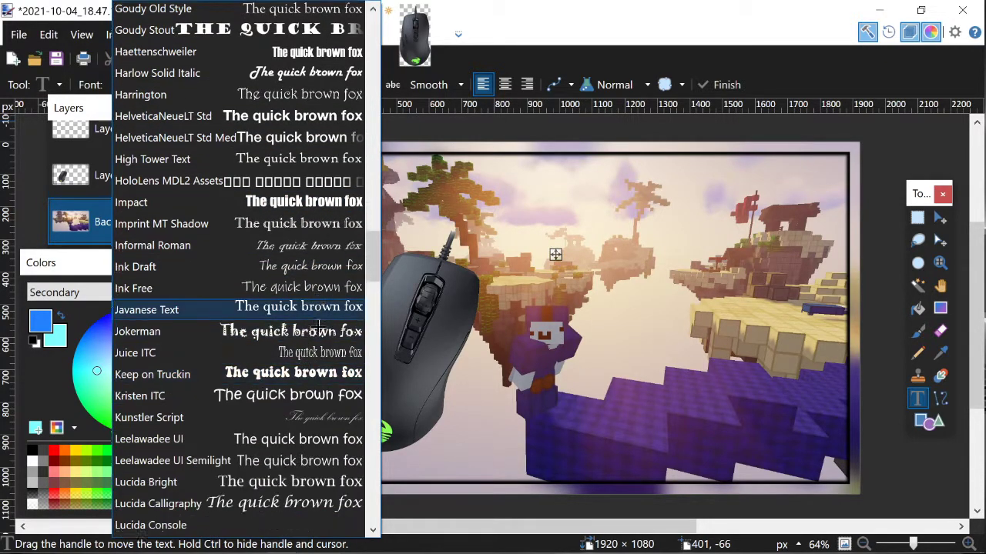
scroll(down, 3)
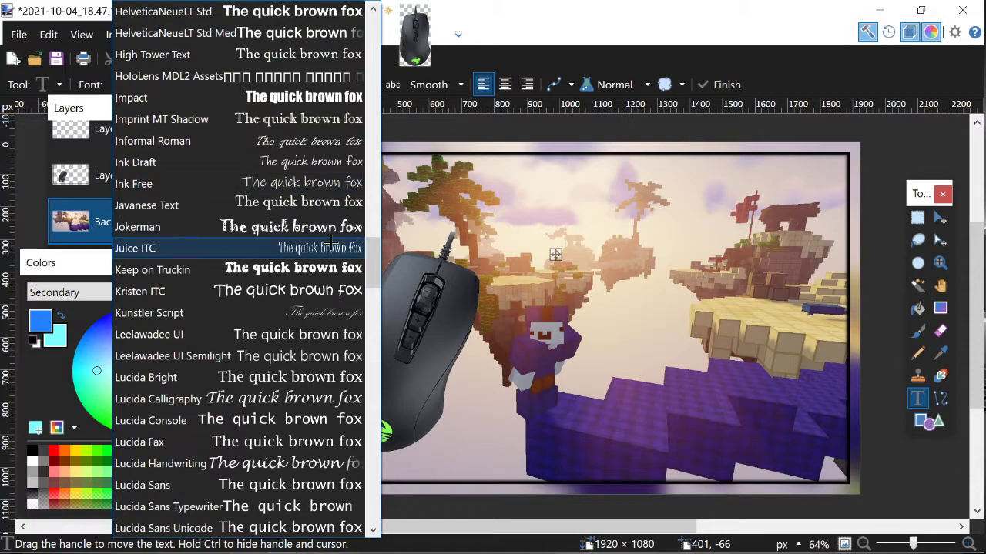
scroll(down, 3)
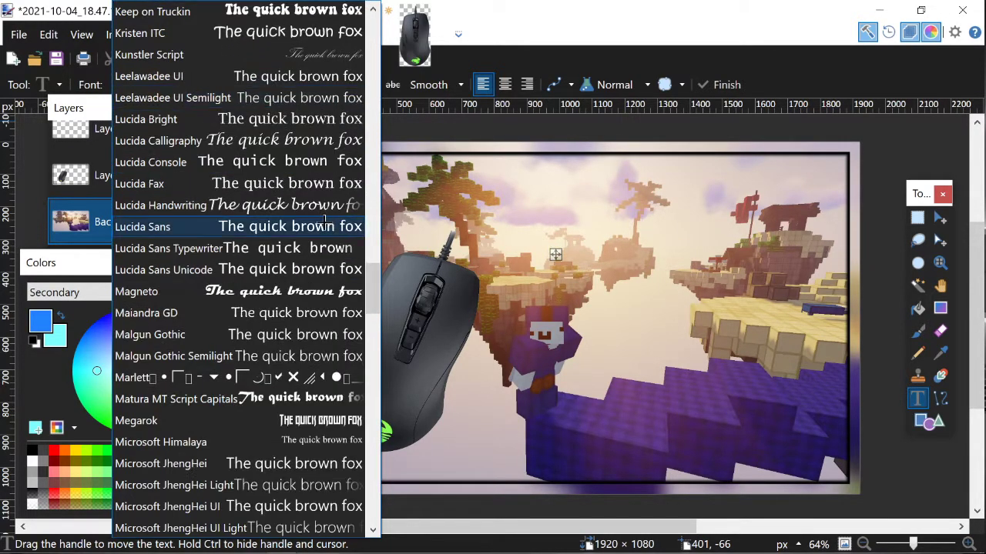
scroll(down, 3)
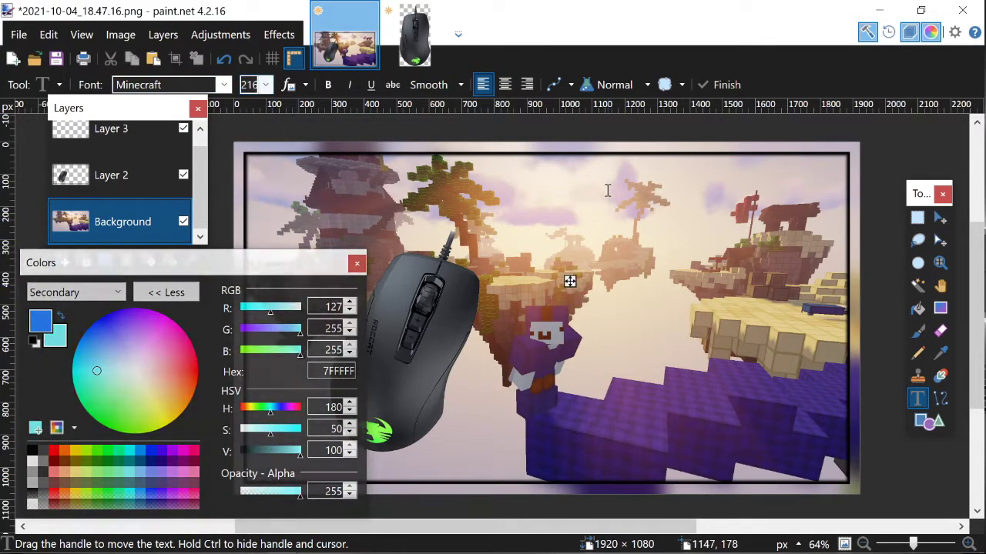
- Place a text box and enter the title 'BedWars With the Kone Pure Ultra!'
click(265, 84)
text(B)
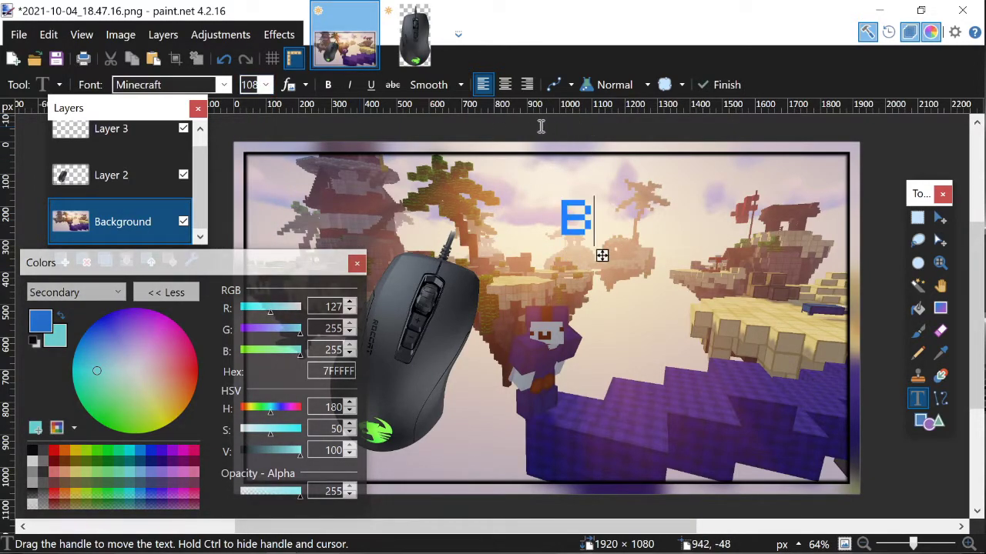
text(edWars)
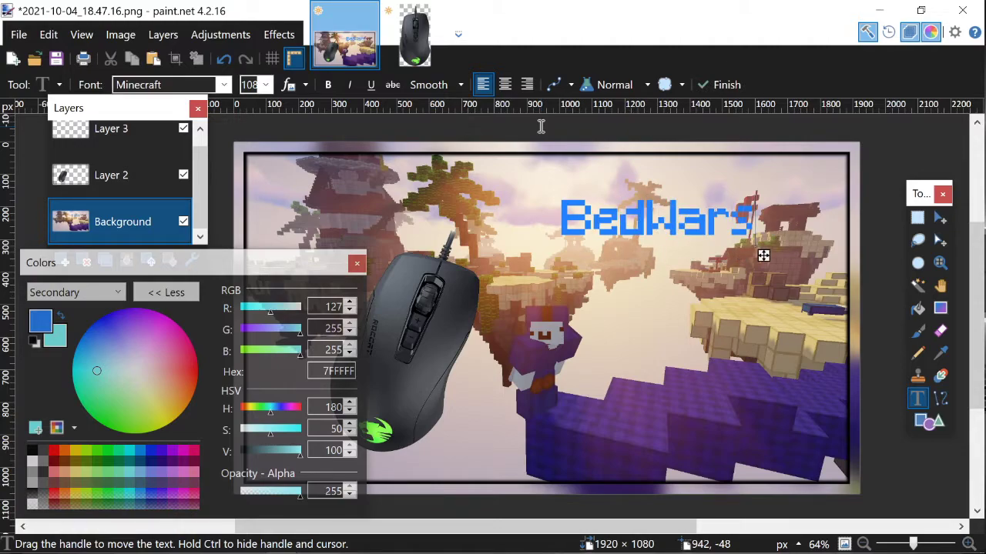
text(W)
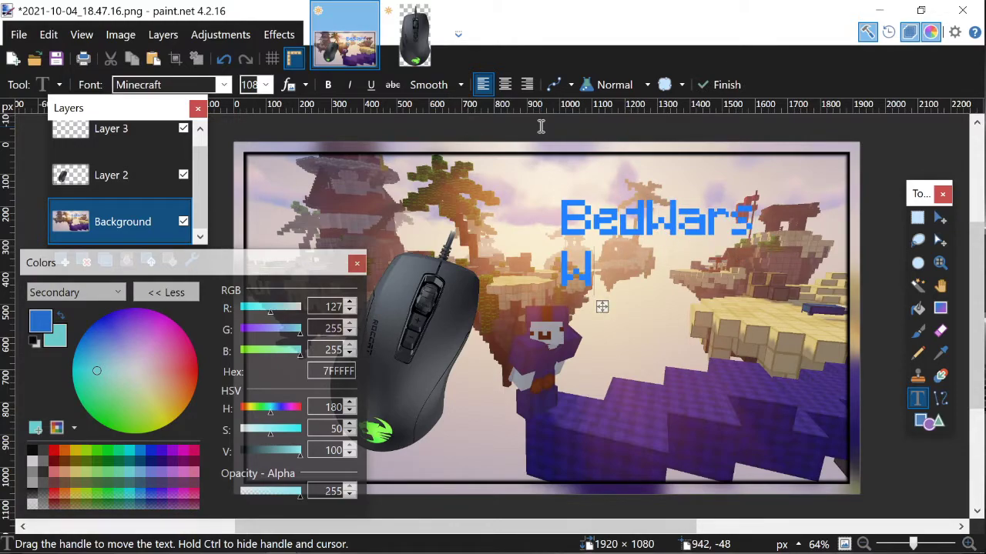
text(ith the)
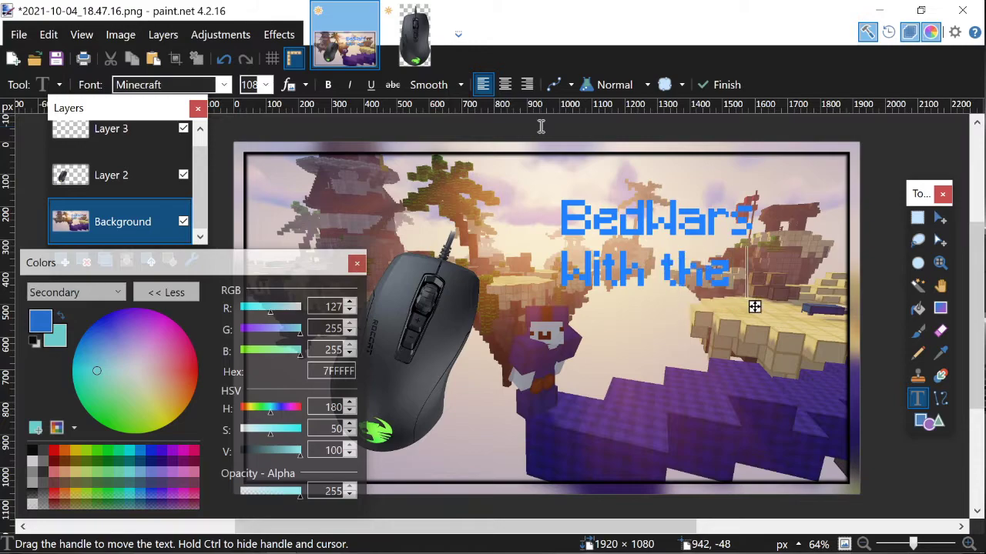
text(Kone)
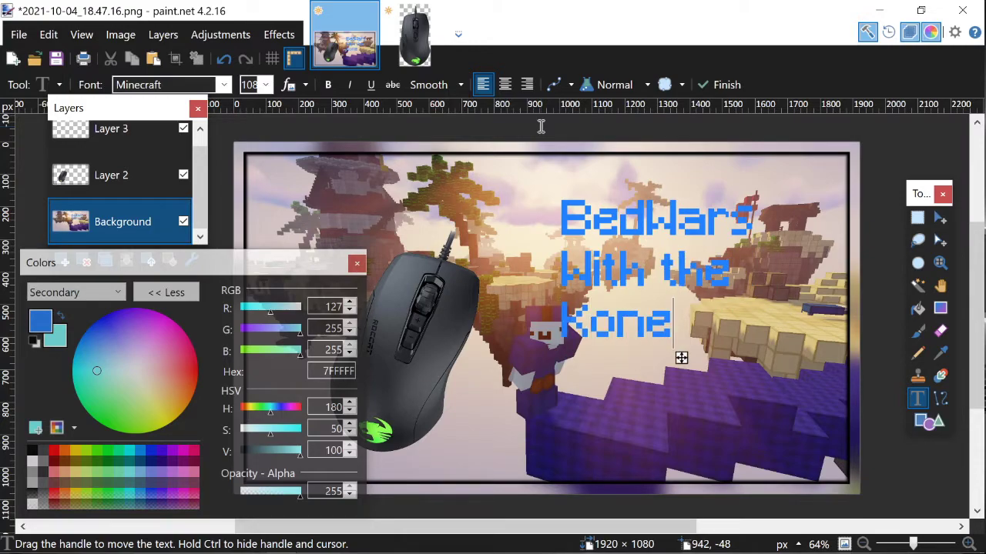
text(Pure)
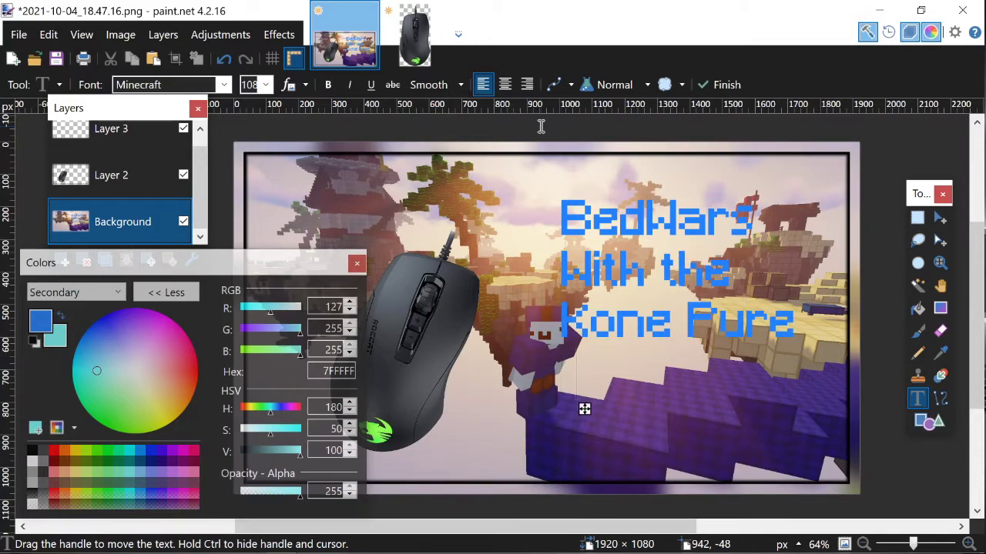
text(Ultra)
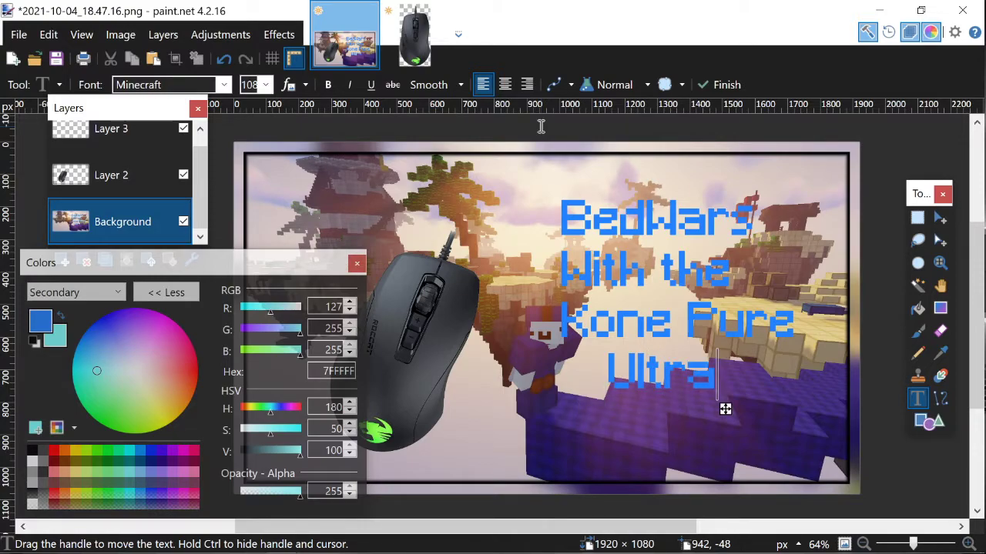
text(!)
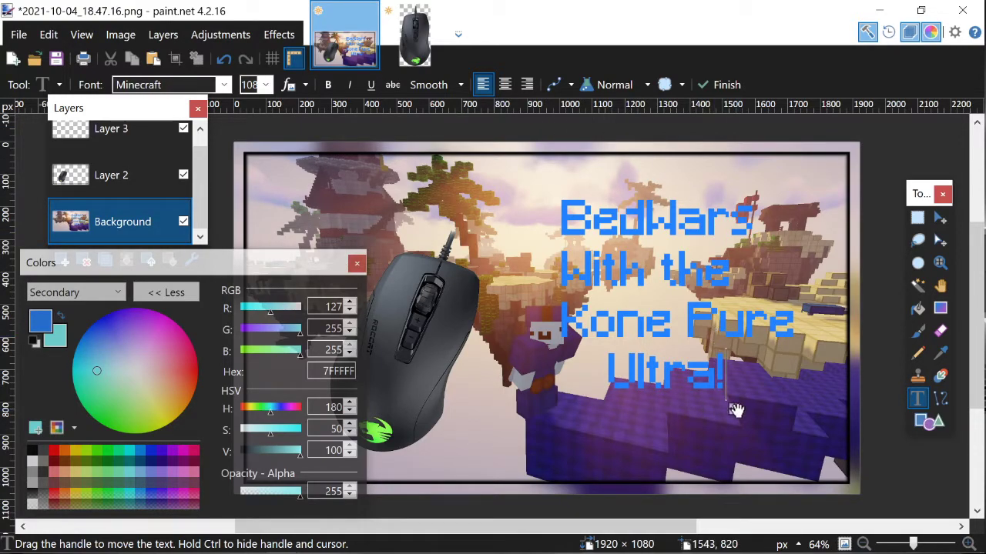
- Make the title text white, shift it to the right of the image, and finish editing
drag(736, 410, 711, 378)
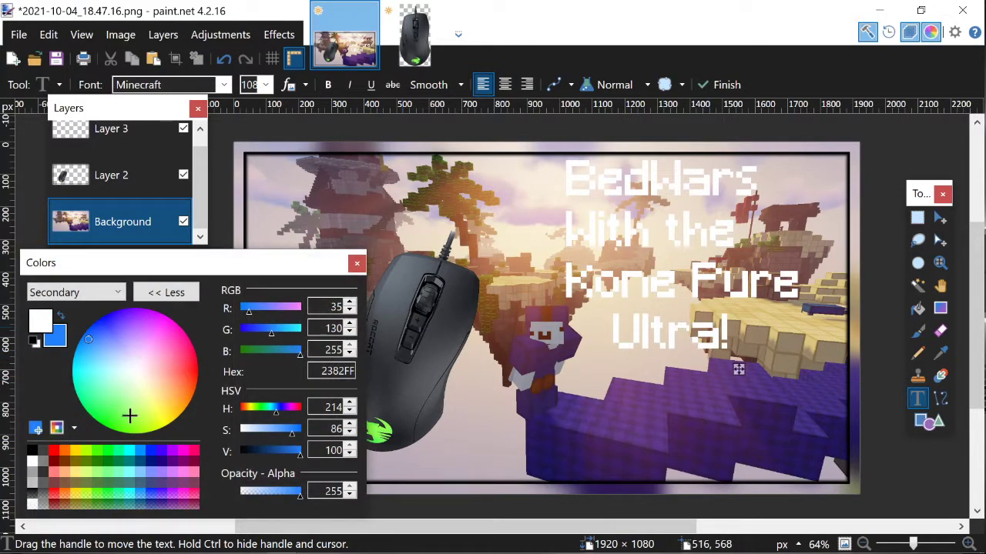
click(108, 351)
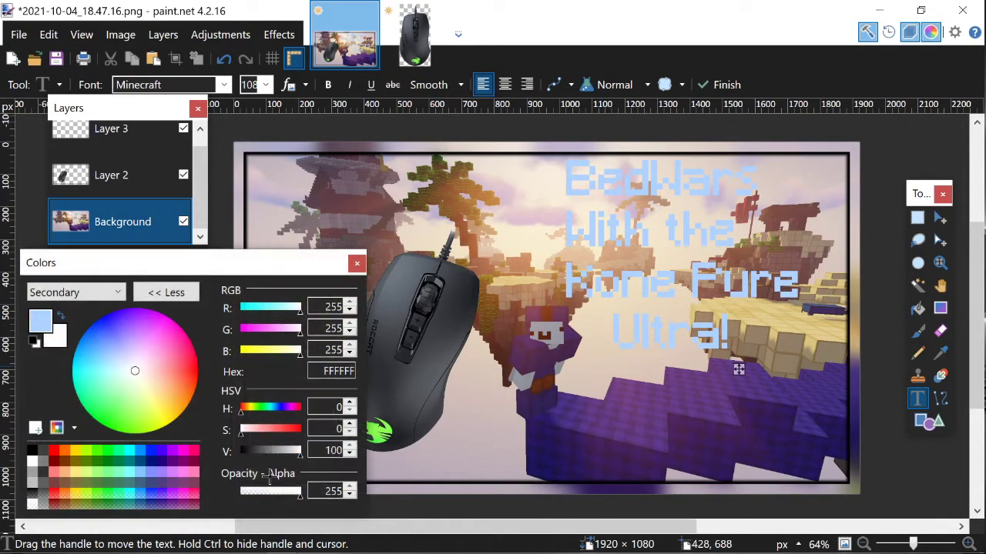
click(70, 292)
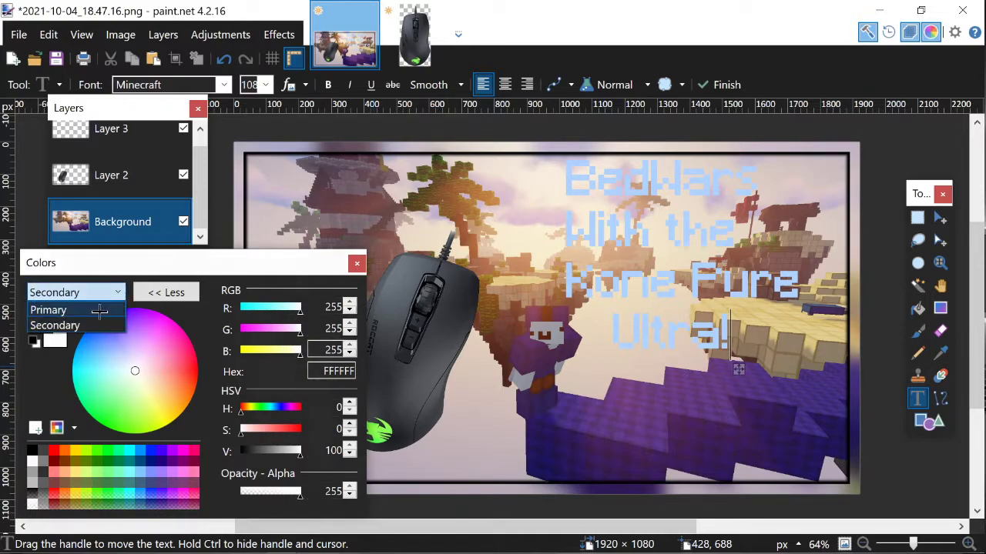
click(48, 309)
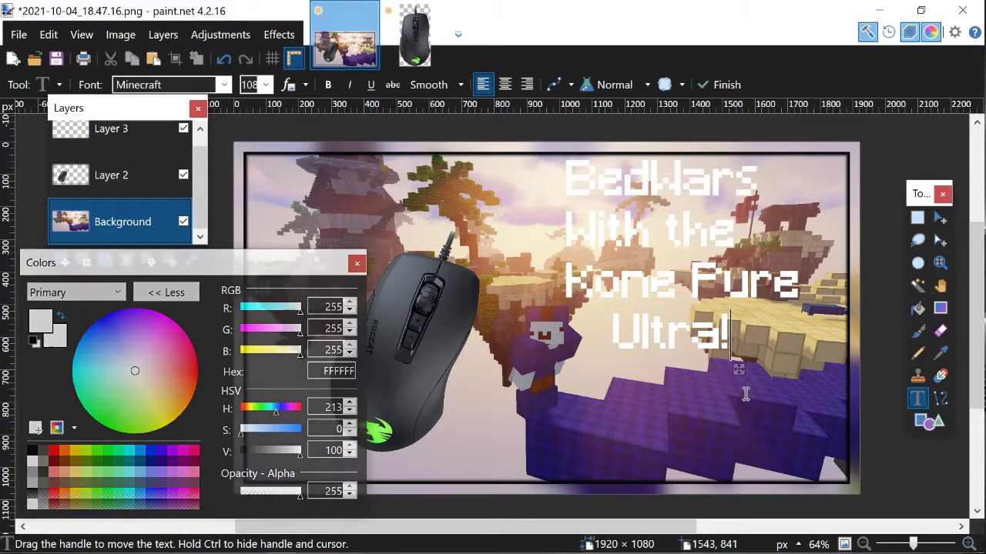
drag(738, 368, 773, 419)
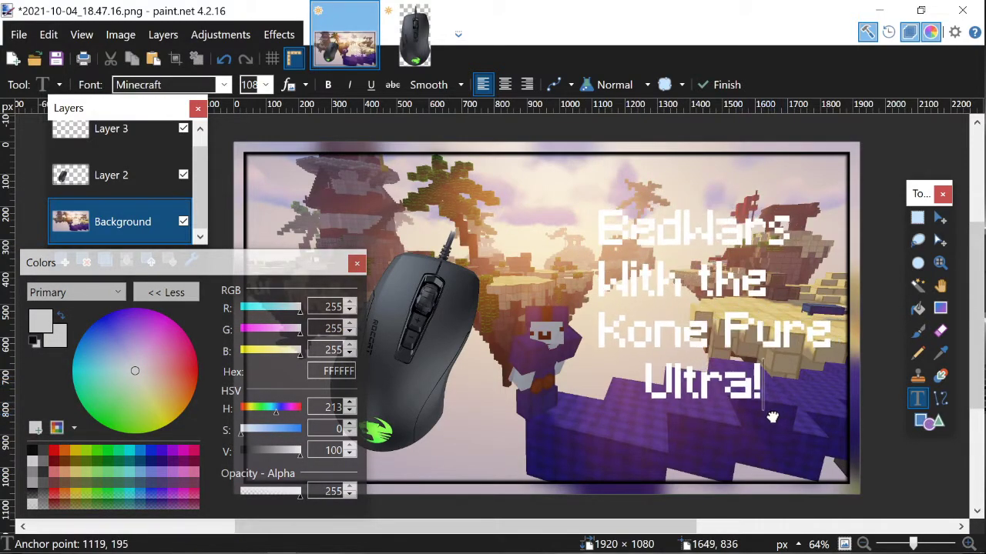
click(917, 218)
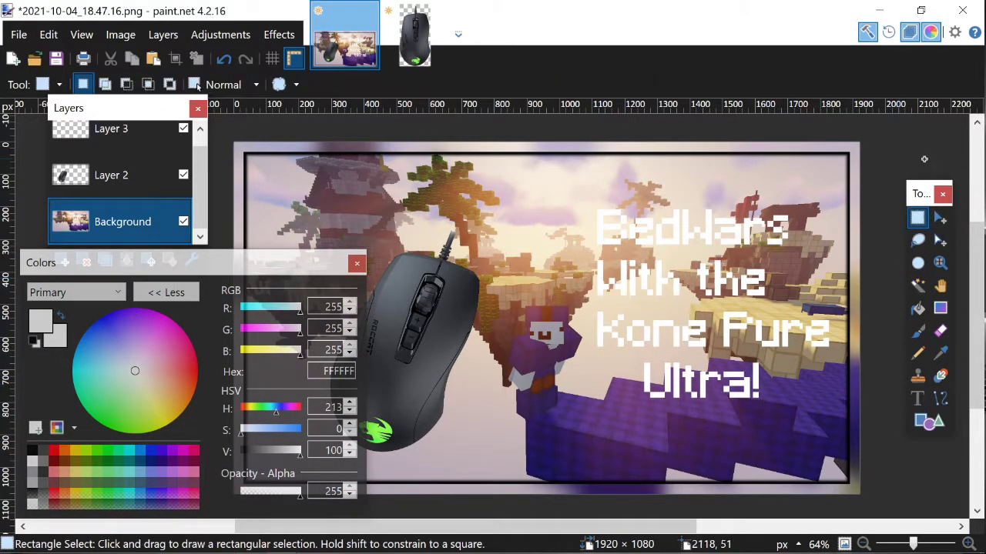
- Use the Magic Wand to select every letter of the title together
click(111, 129)
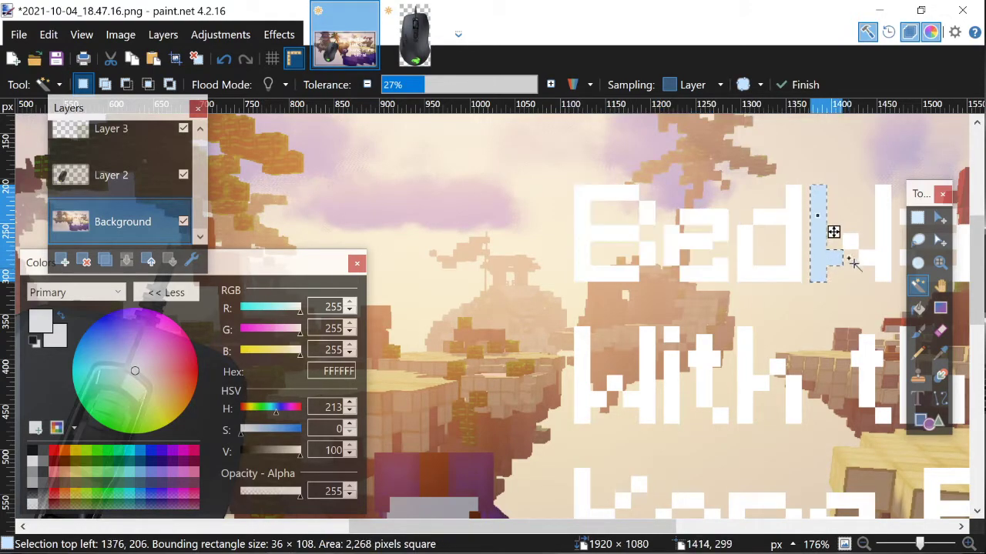
mouse_move(632, 274)
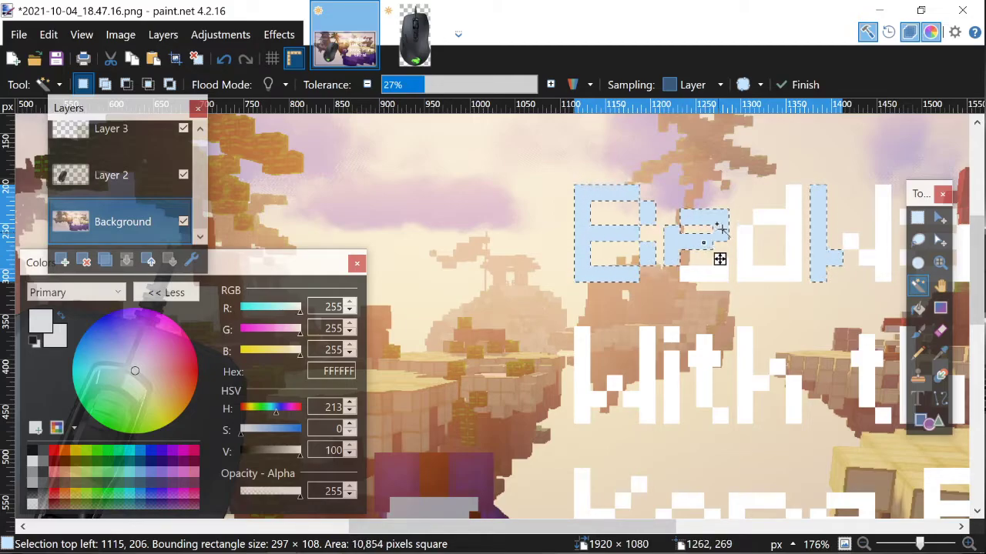
click(755, 239)
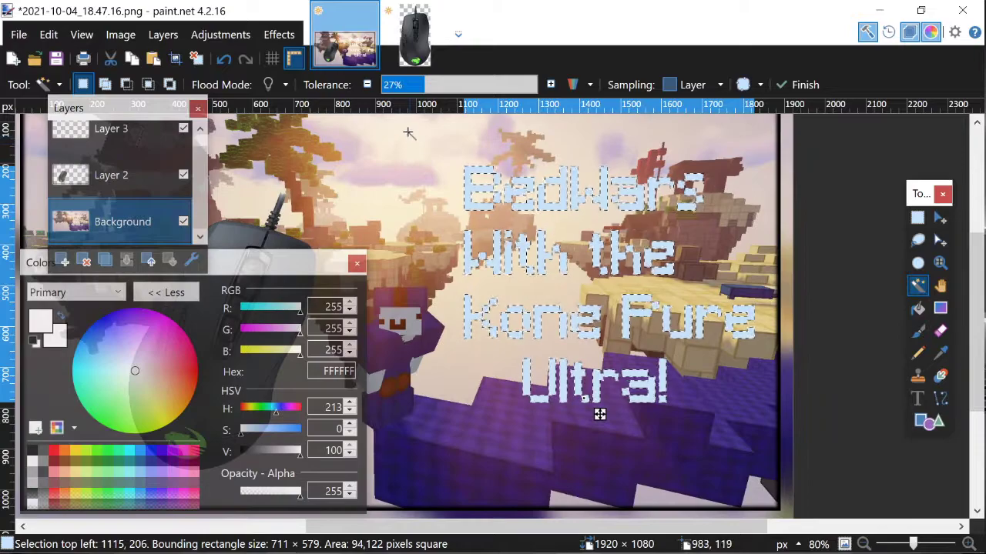
- Apply Outline Selection with a black outline of width about 3 to the title letters
click(279, 34)
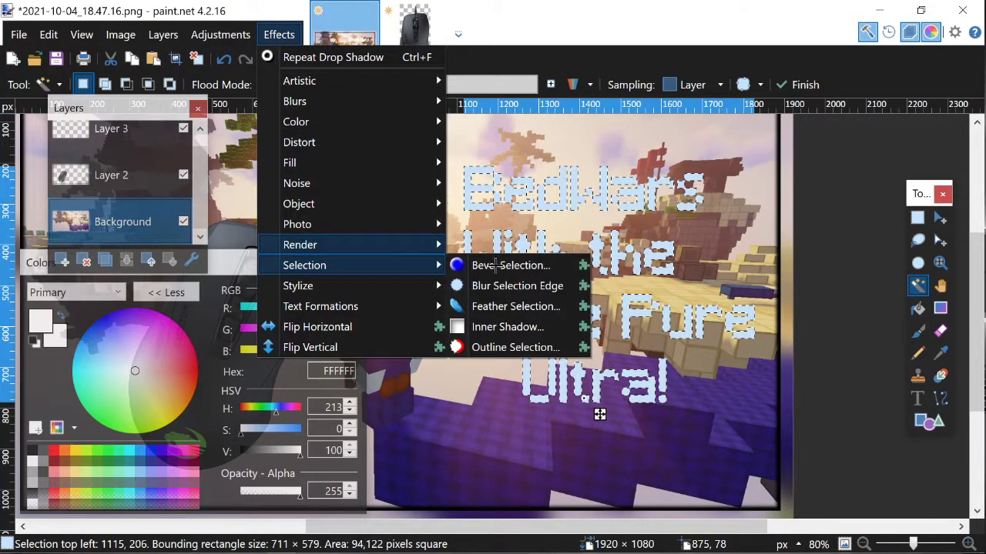
click(514, 348)
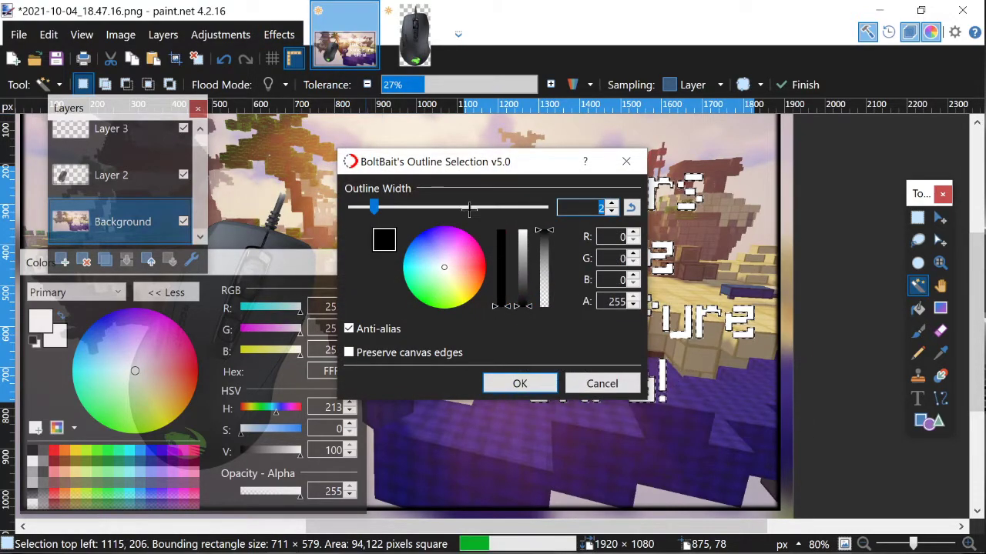
drag(373, 206, 480, 206)
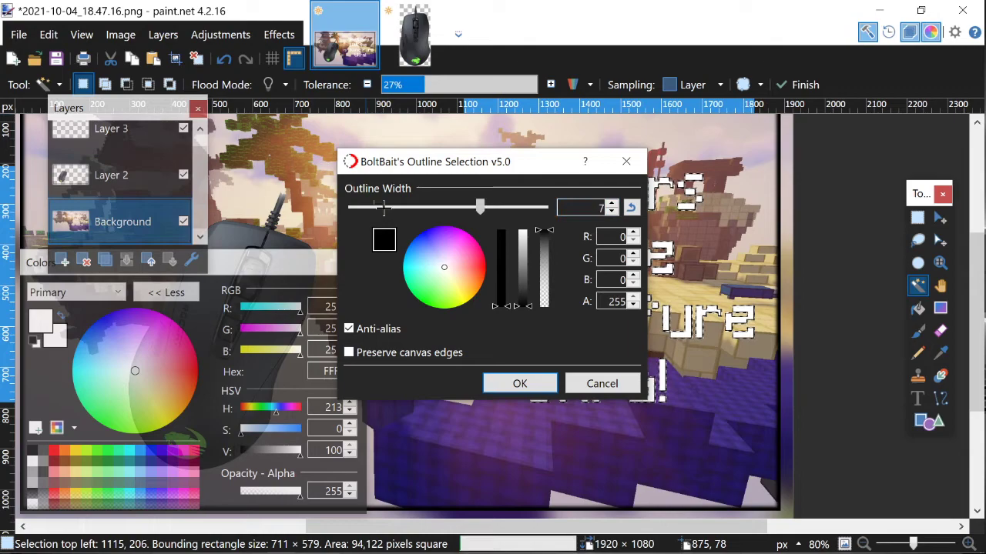
drag(480, 206, 395, 206)
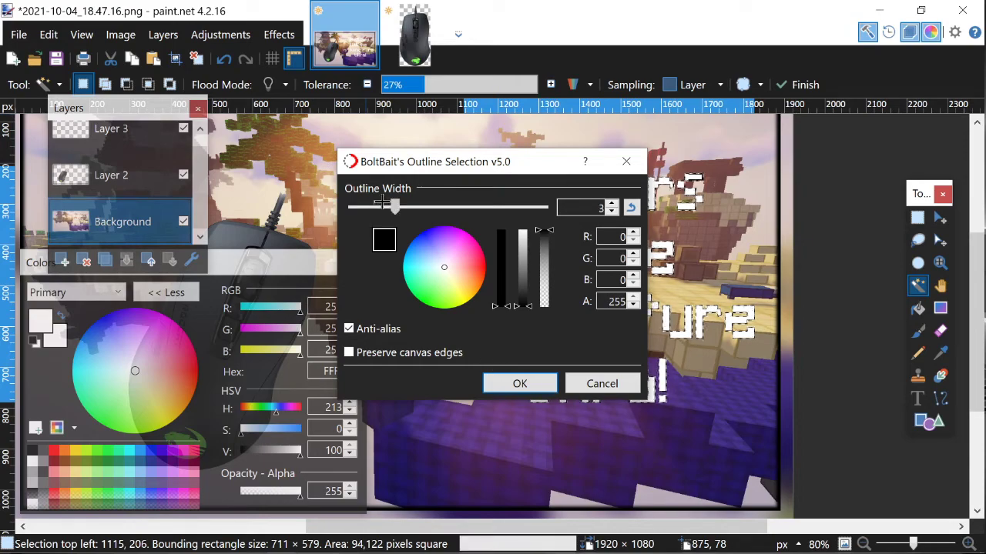
click(519, 383)
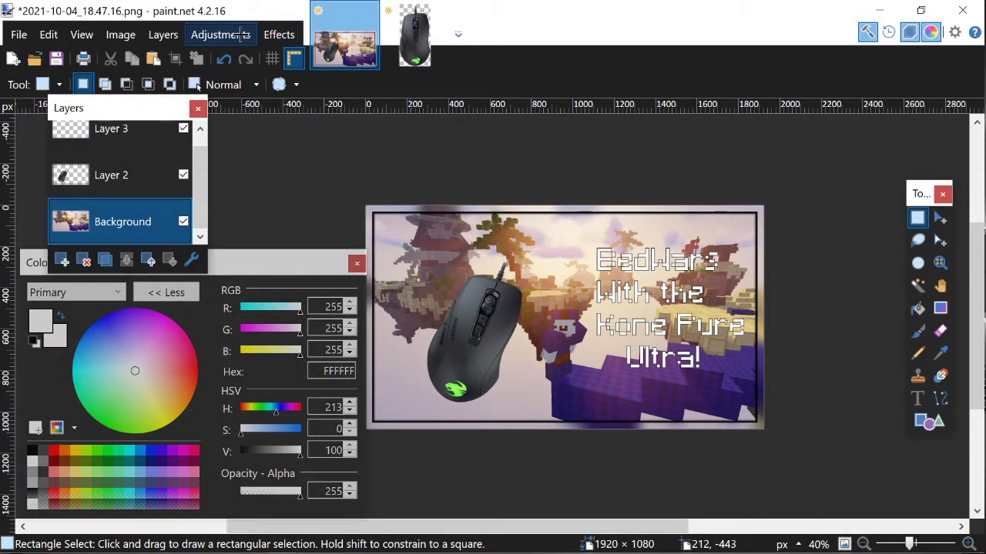
- Raise Saturation to about 131 in the Hue / Saturation adjustment
click(221, 34)
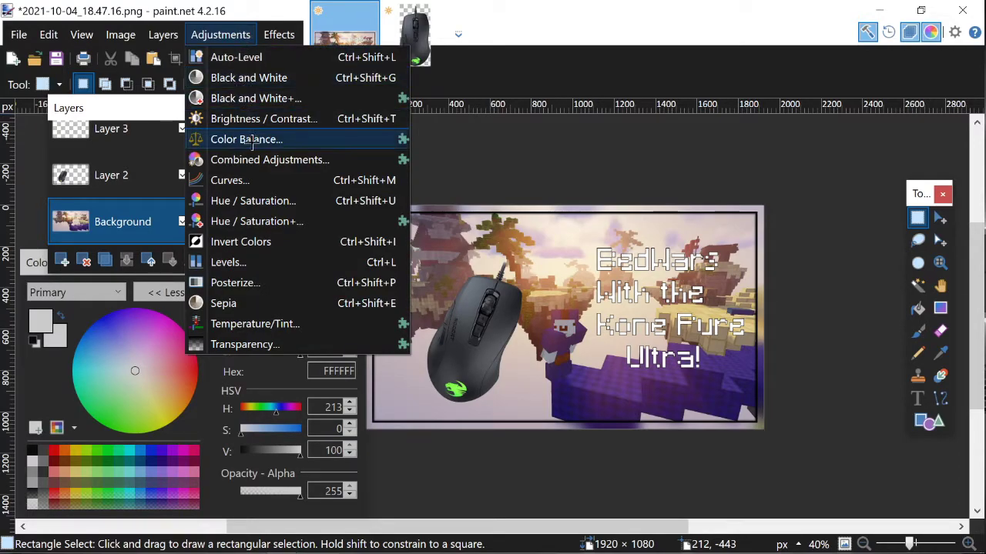
mouse_move(252, 200)
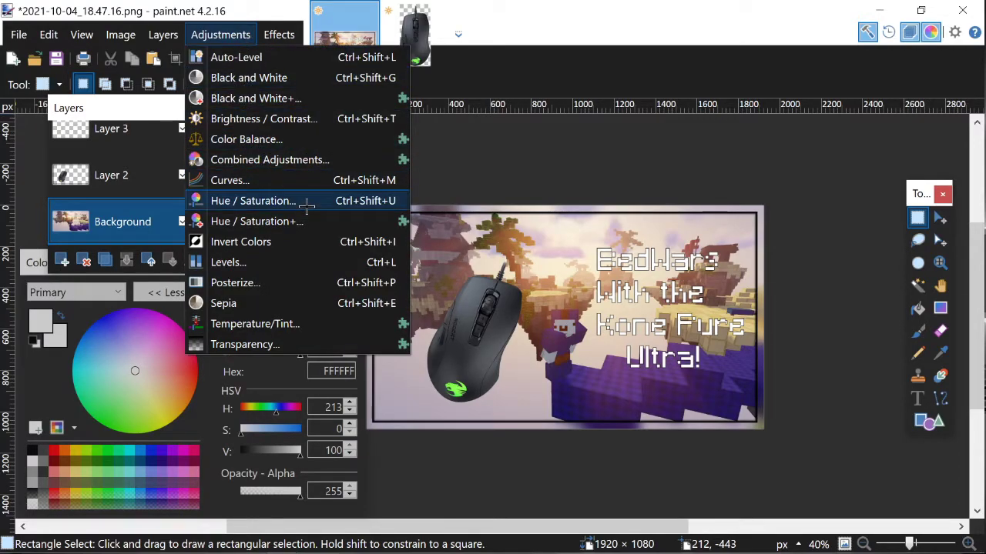
click(253, 200)
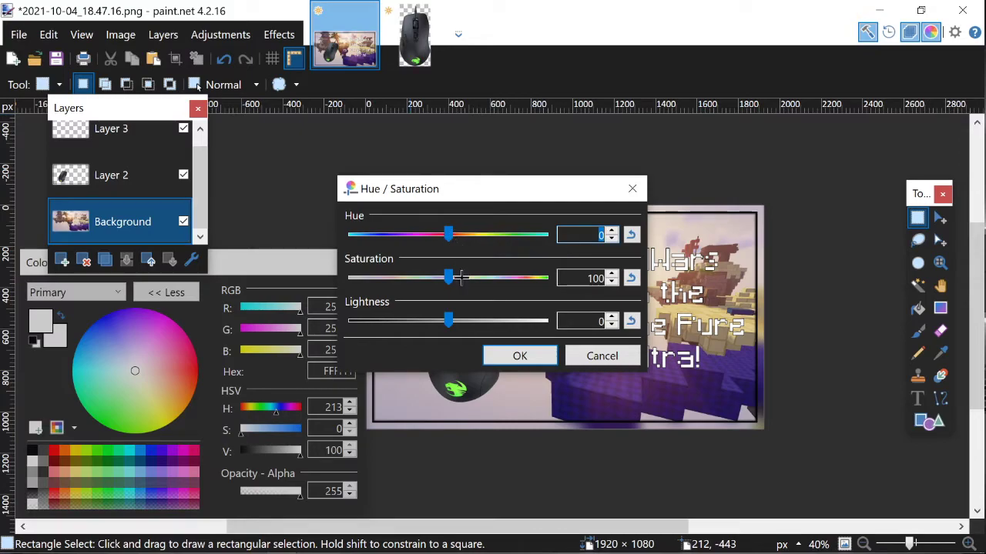
drag(448, 277, 481, 277)
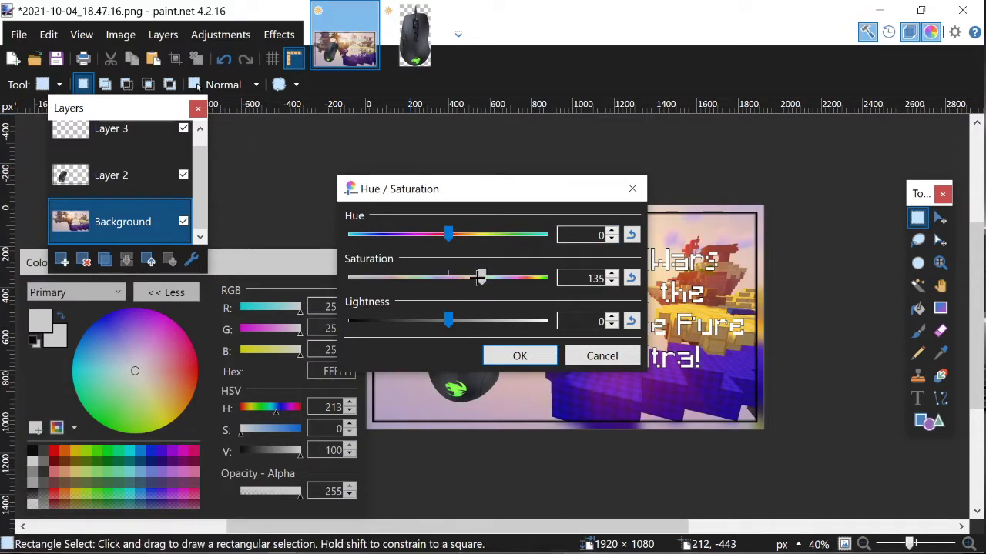
drag(479, 278, 471, 277)
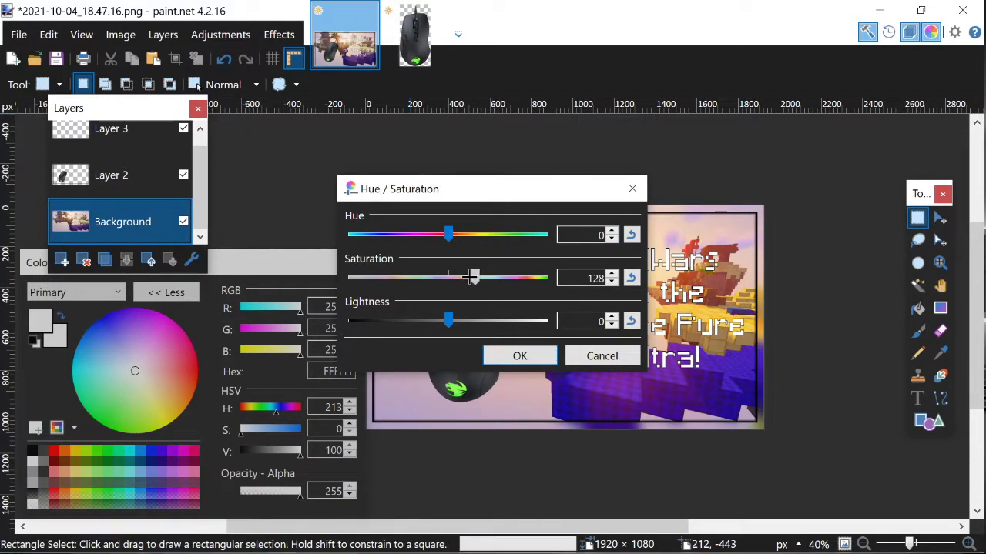
drag(450, 234, 459, 234)
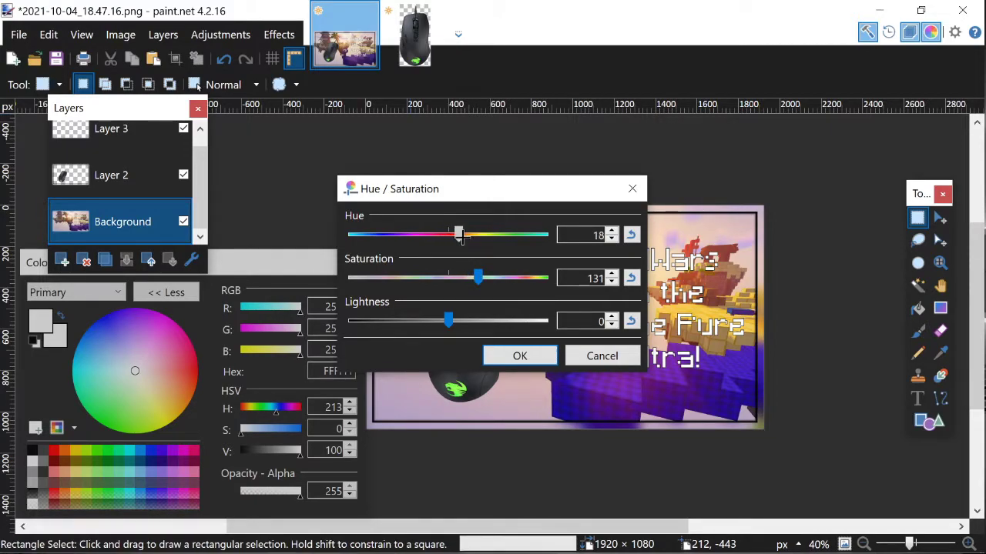
- Experiment with Hue, return it near 0, and apply the saturation boost
drag(459, 234, 351, 234)
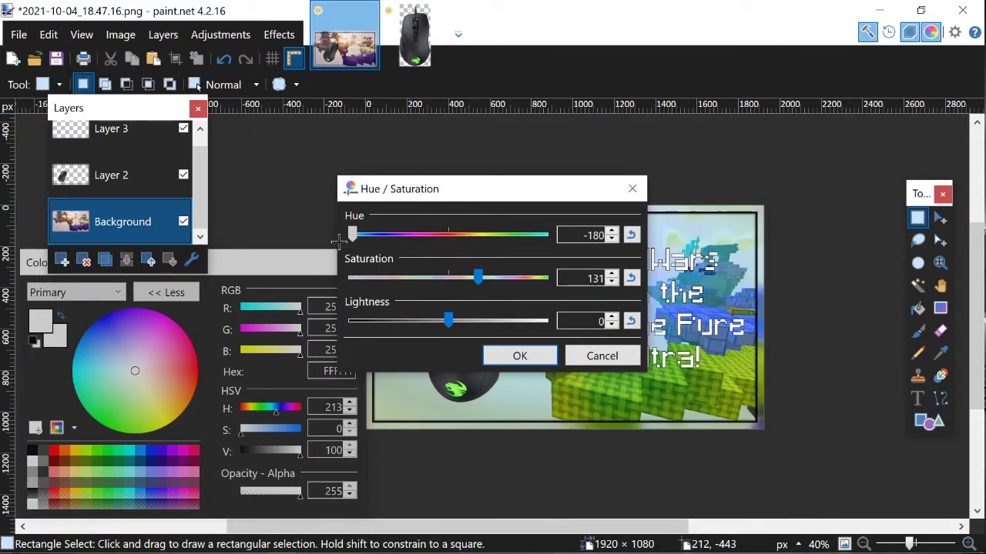
drag(353, 234, 542, 234)
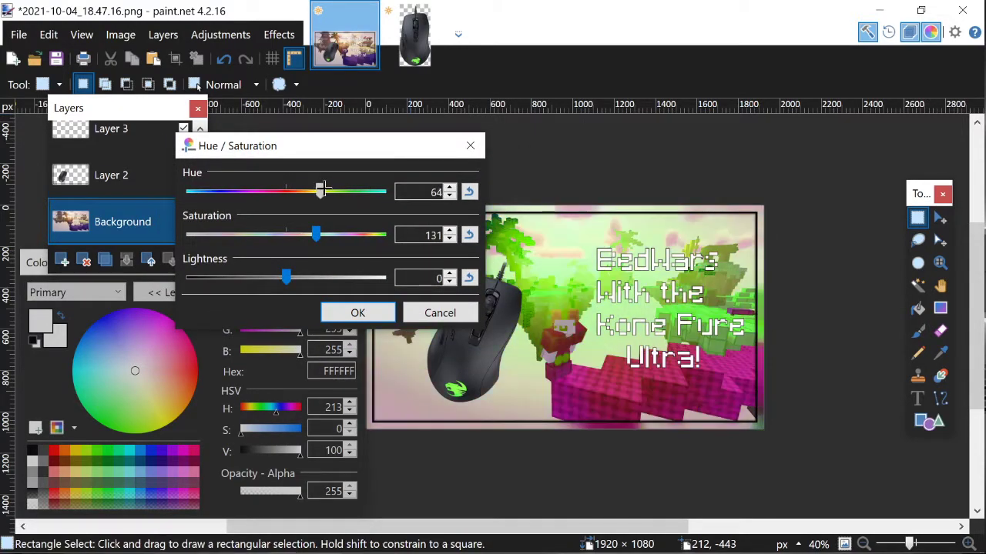
drag(320, 191, 287, 191)
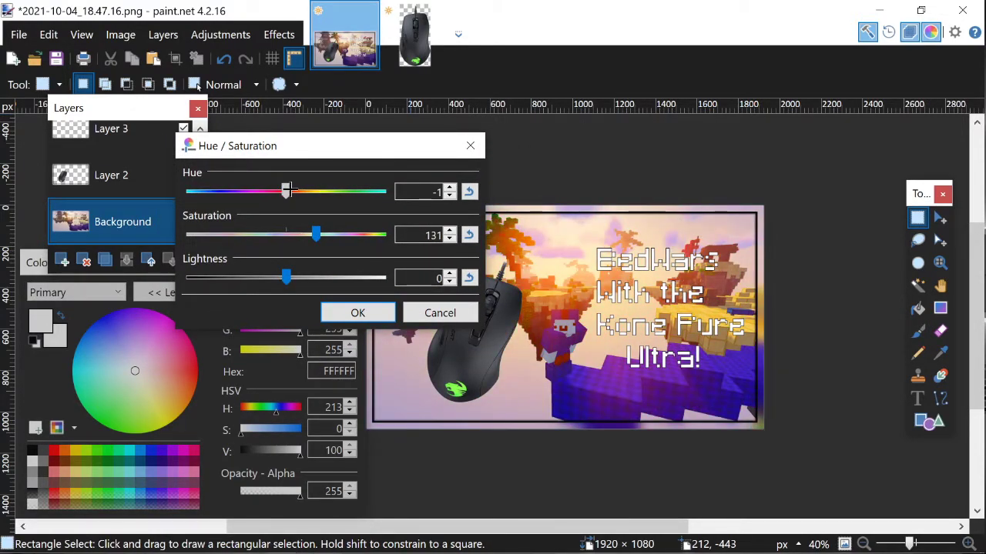
drag(283, 191, 290, 191)
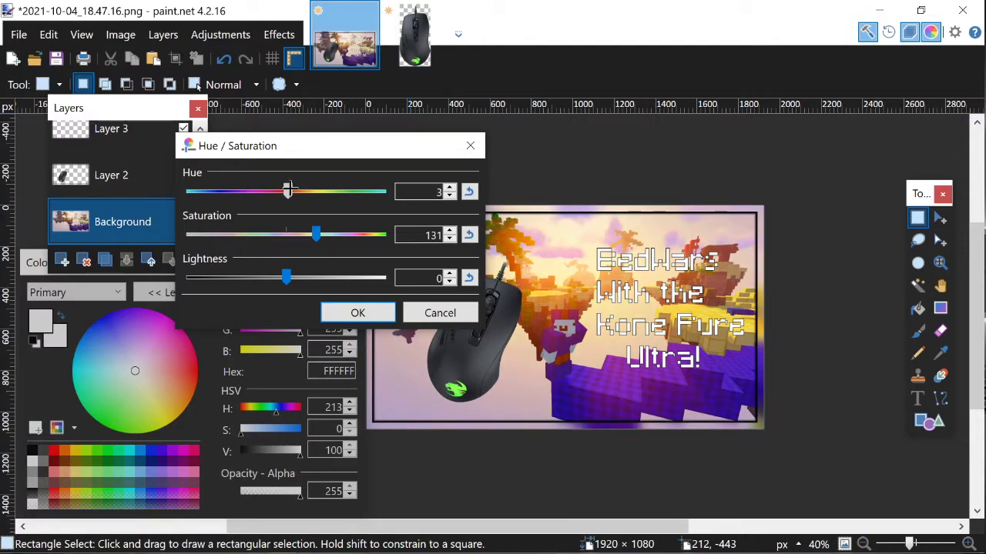
drag(291, 191, 286, 191)
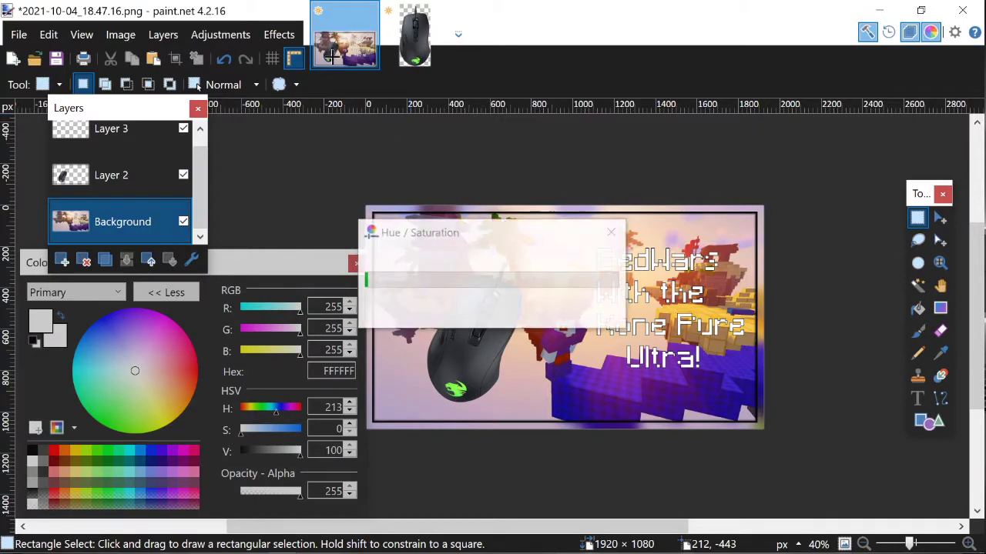
click(610, 231)
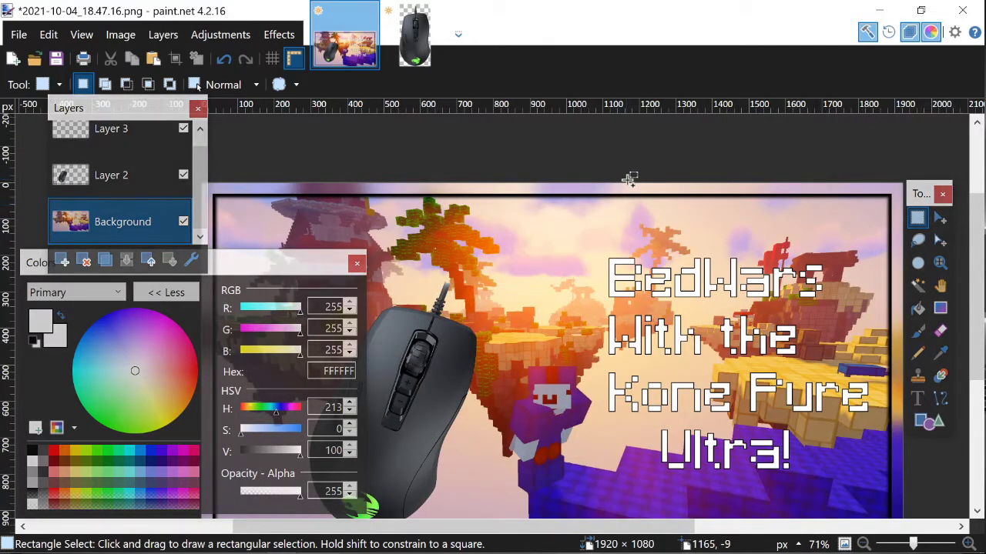
- In Save As, choose the Desktop location and PNG as the file type
scroll(down, 3)
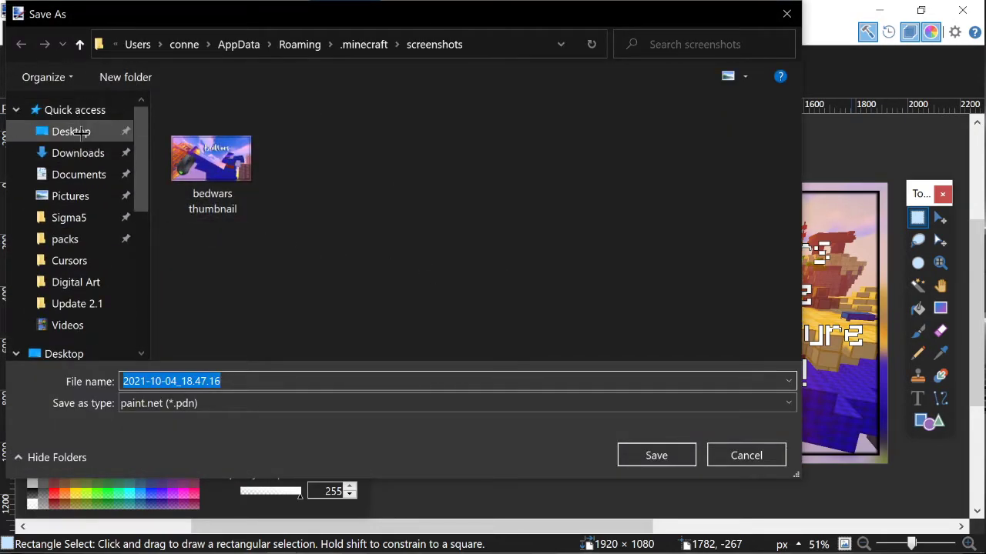
click(71, 131)
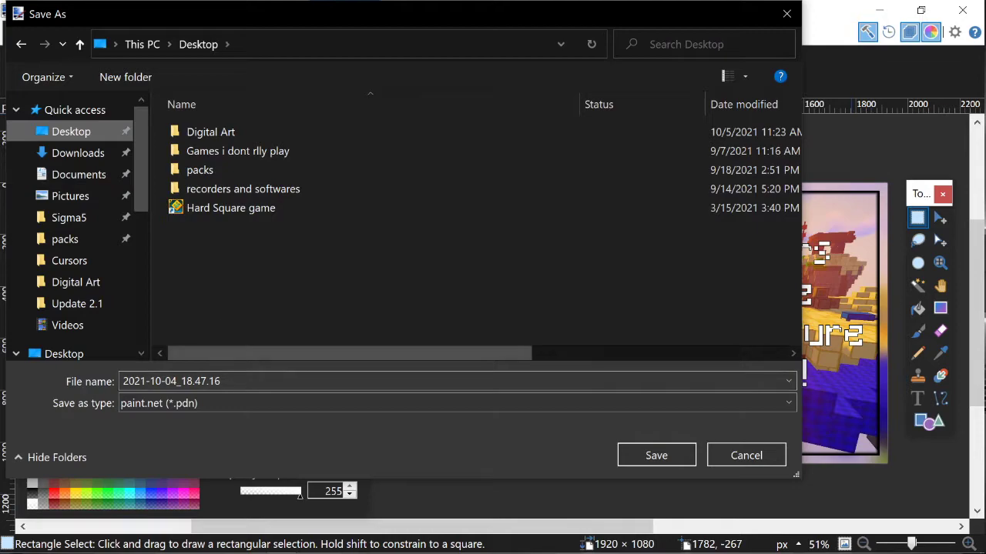
click(787, 404)
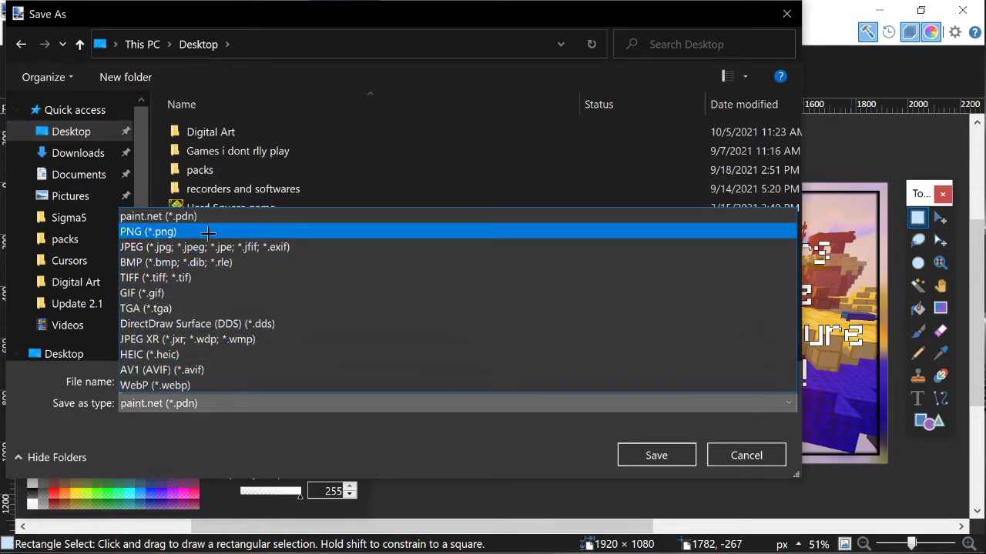
click(148, 231)
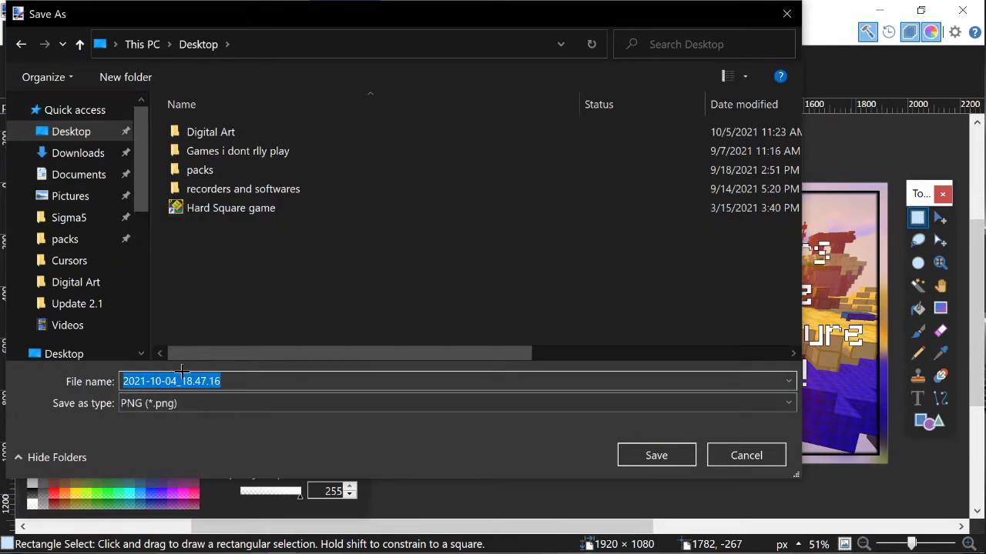
- Name the file 'Example Thumbnail!', save it, and flatten the layers
text(Exa)
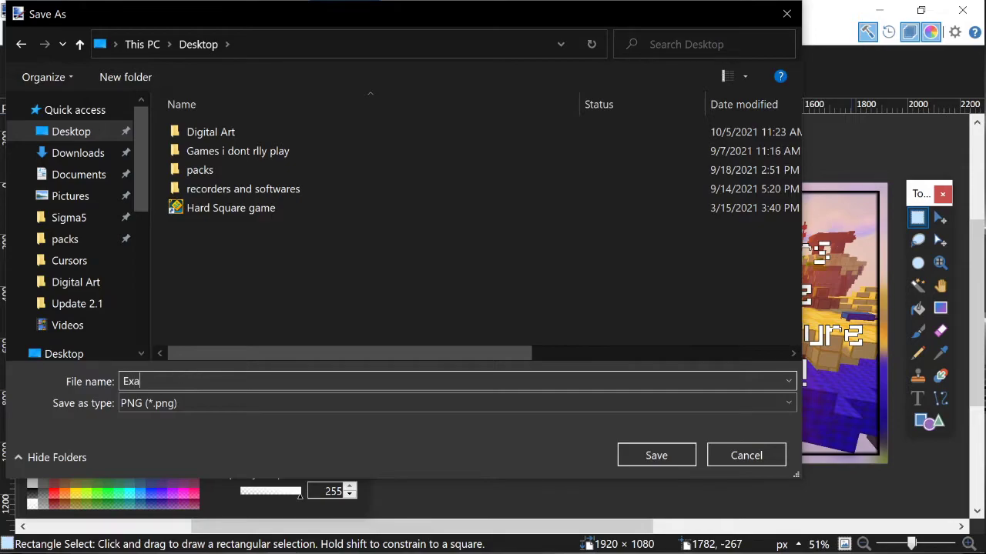
text(mple Thum)
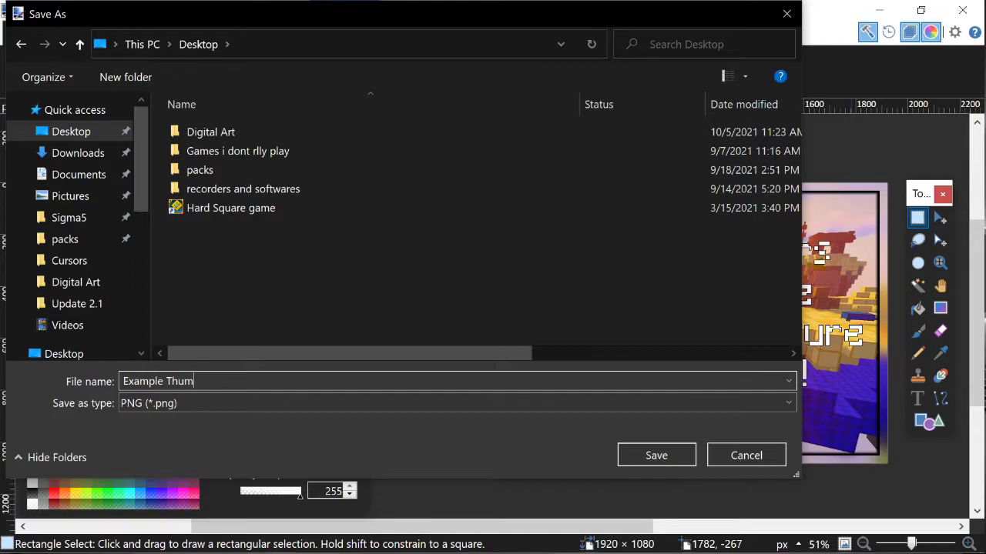
text(bnail!)
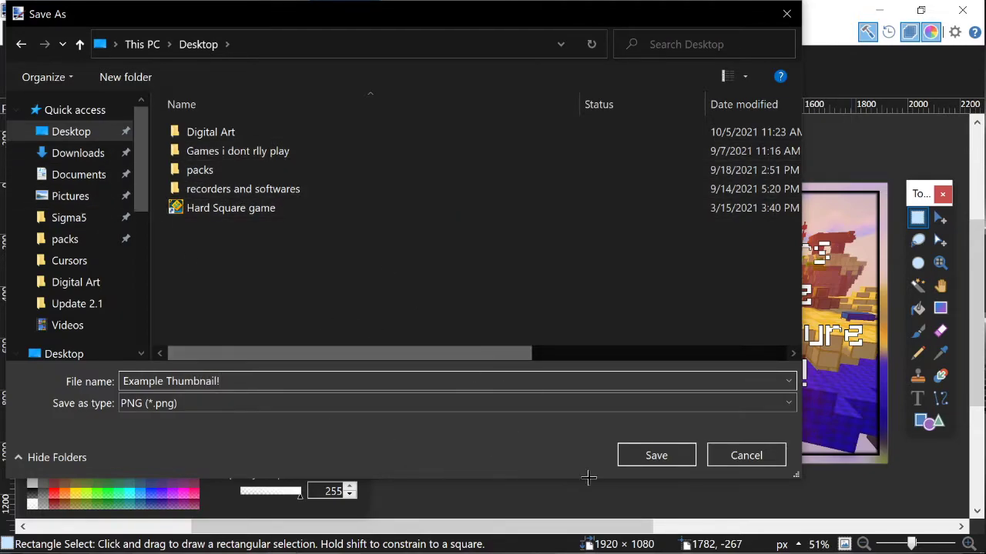
click(656, 456)
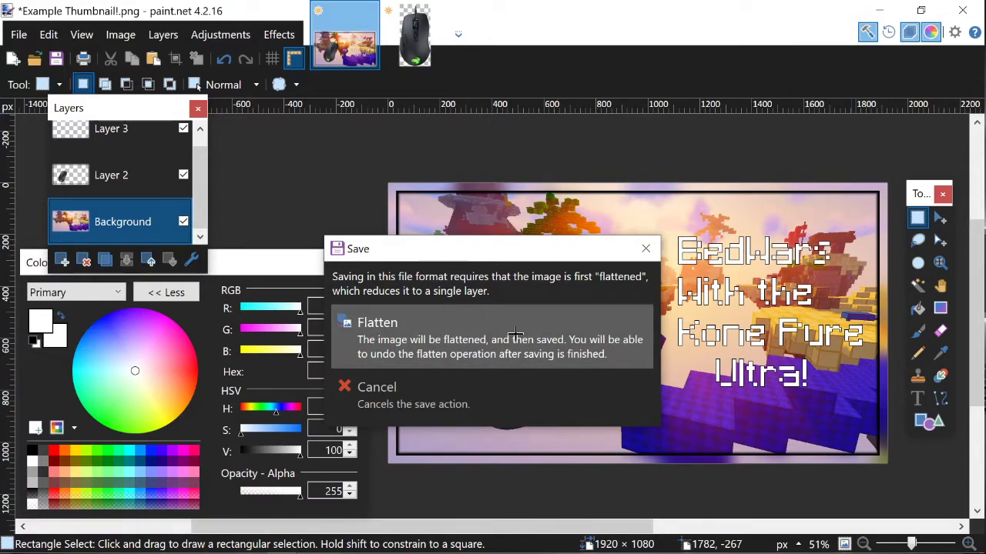
click(377, 321)
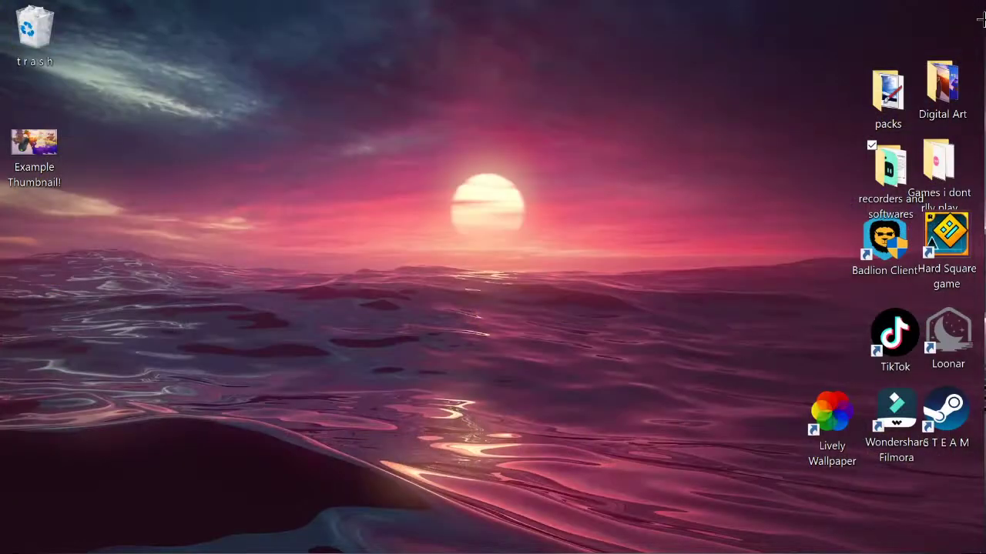
- Reopen the saved 'Example Thumbnail!' PNG from the desktop
click(34, 146)
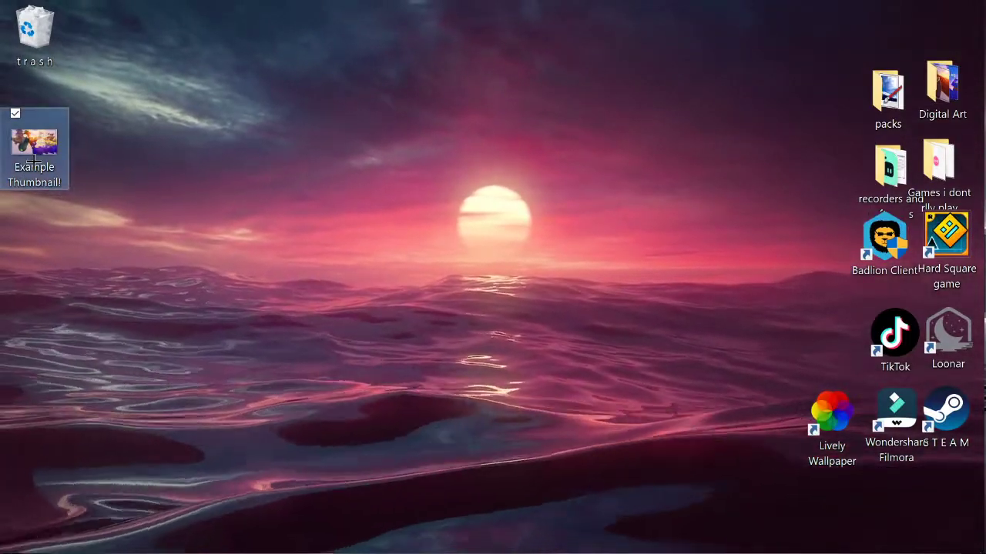
double_click(34, 146)
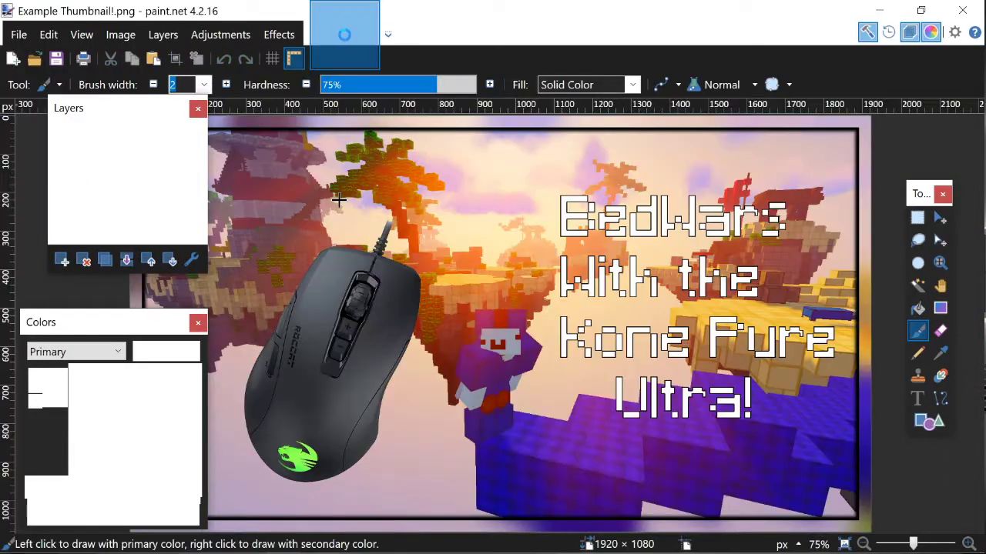